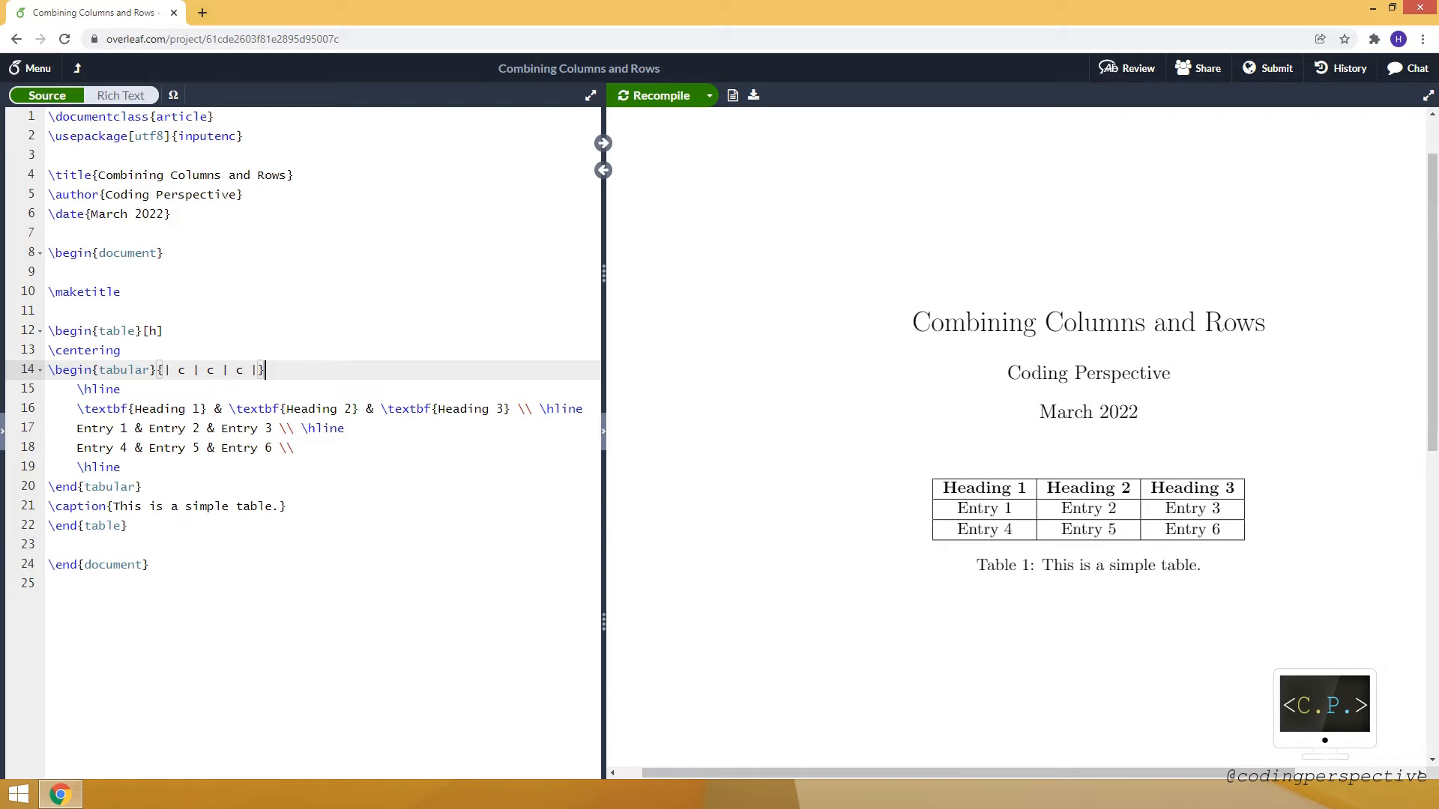
Step: Insert a \multicolumn{3}{c}{Main Heading}\\ row right after \begin{tabular}
key("enter")
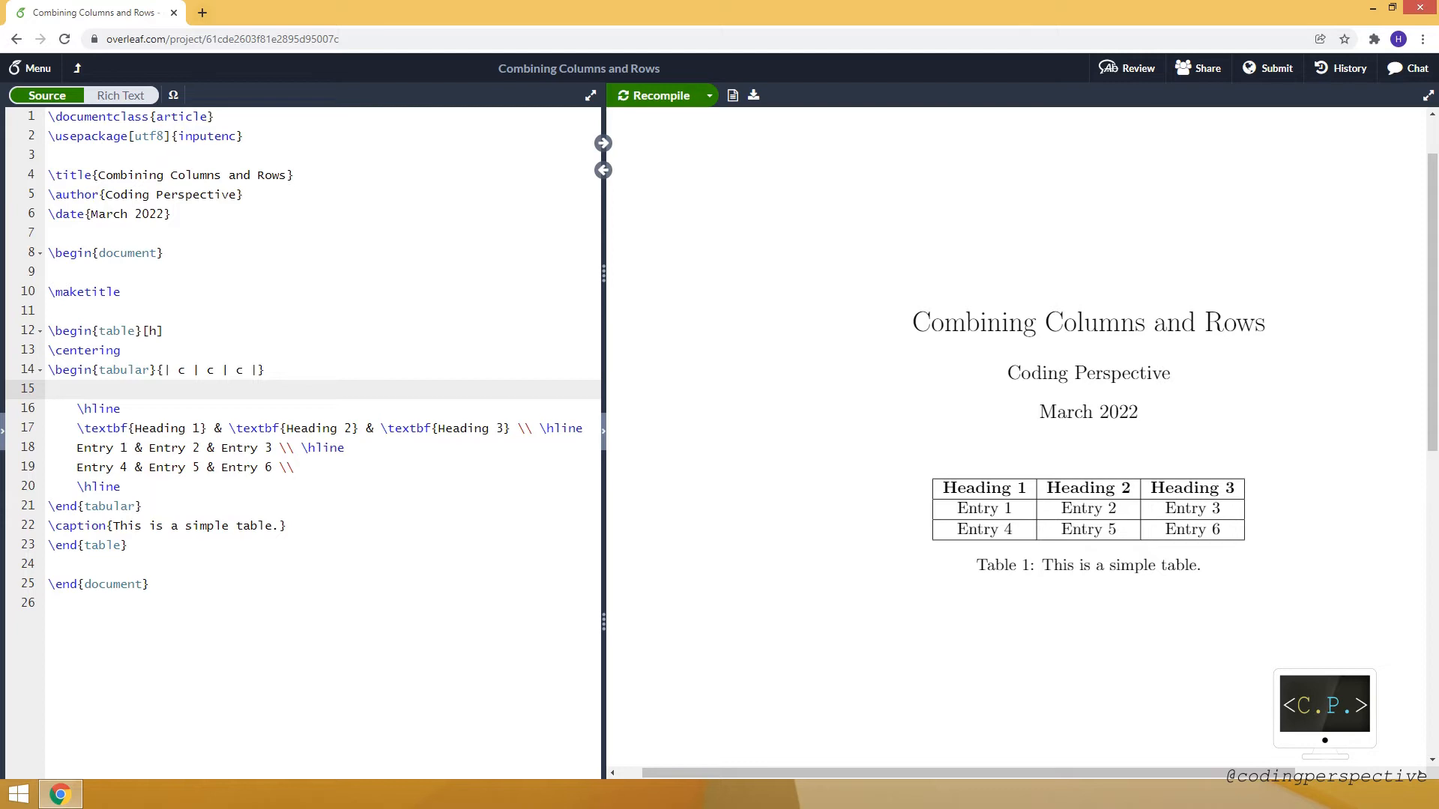
type("\\multi")
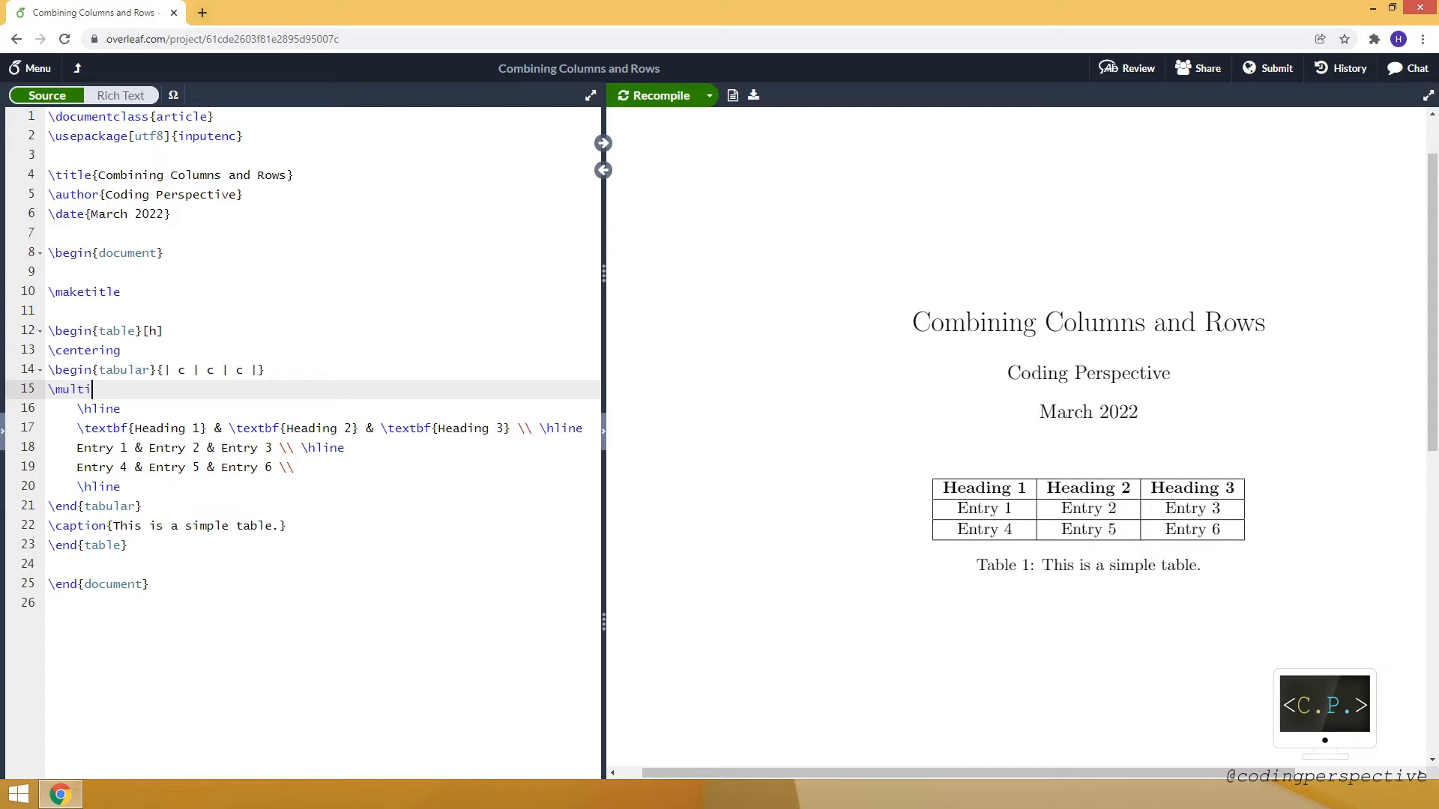
type("column")
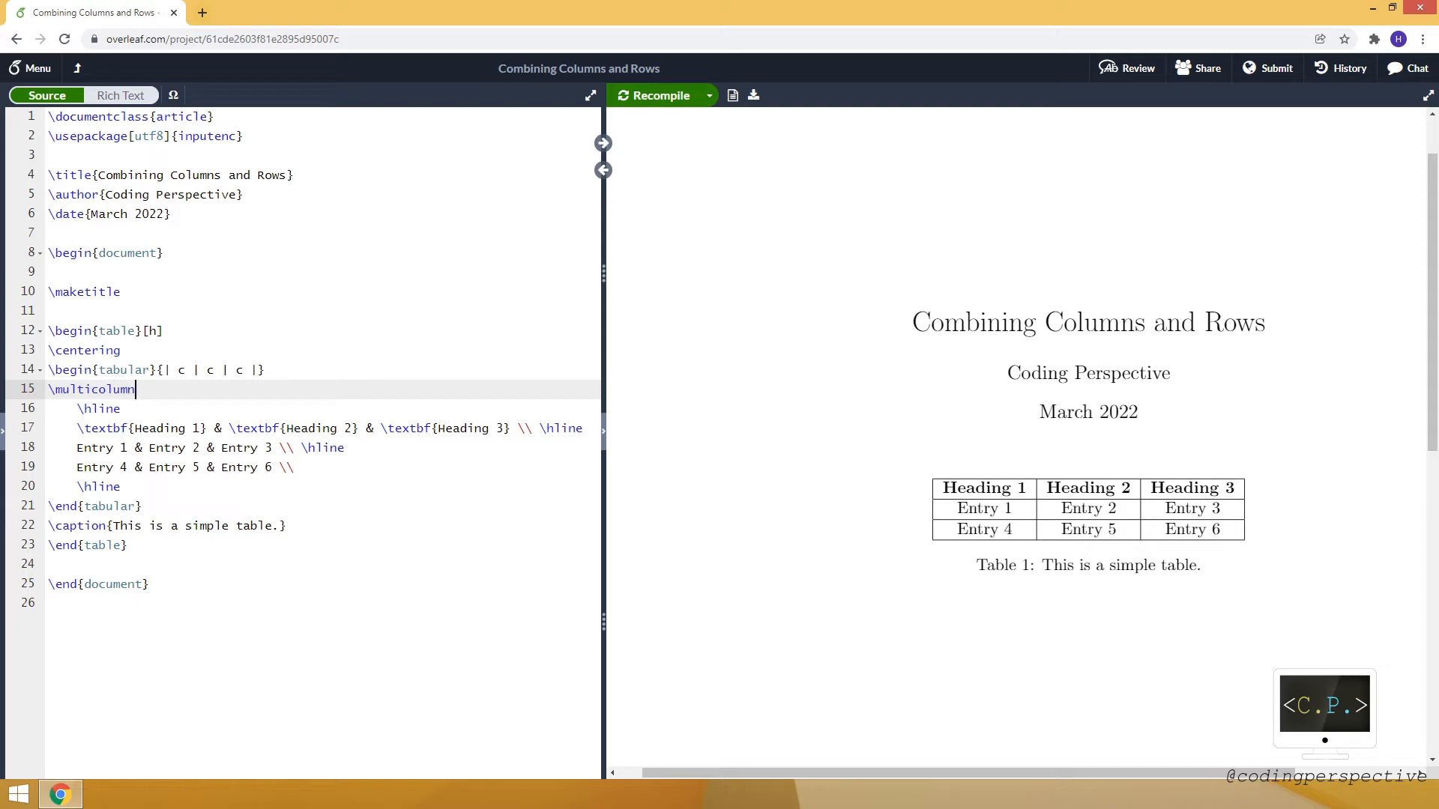
type("{}")
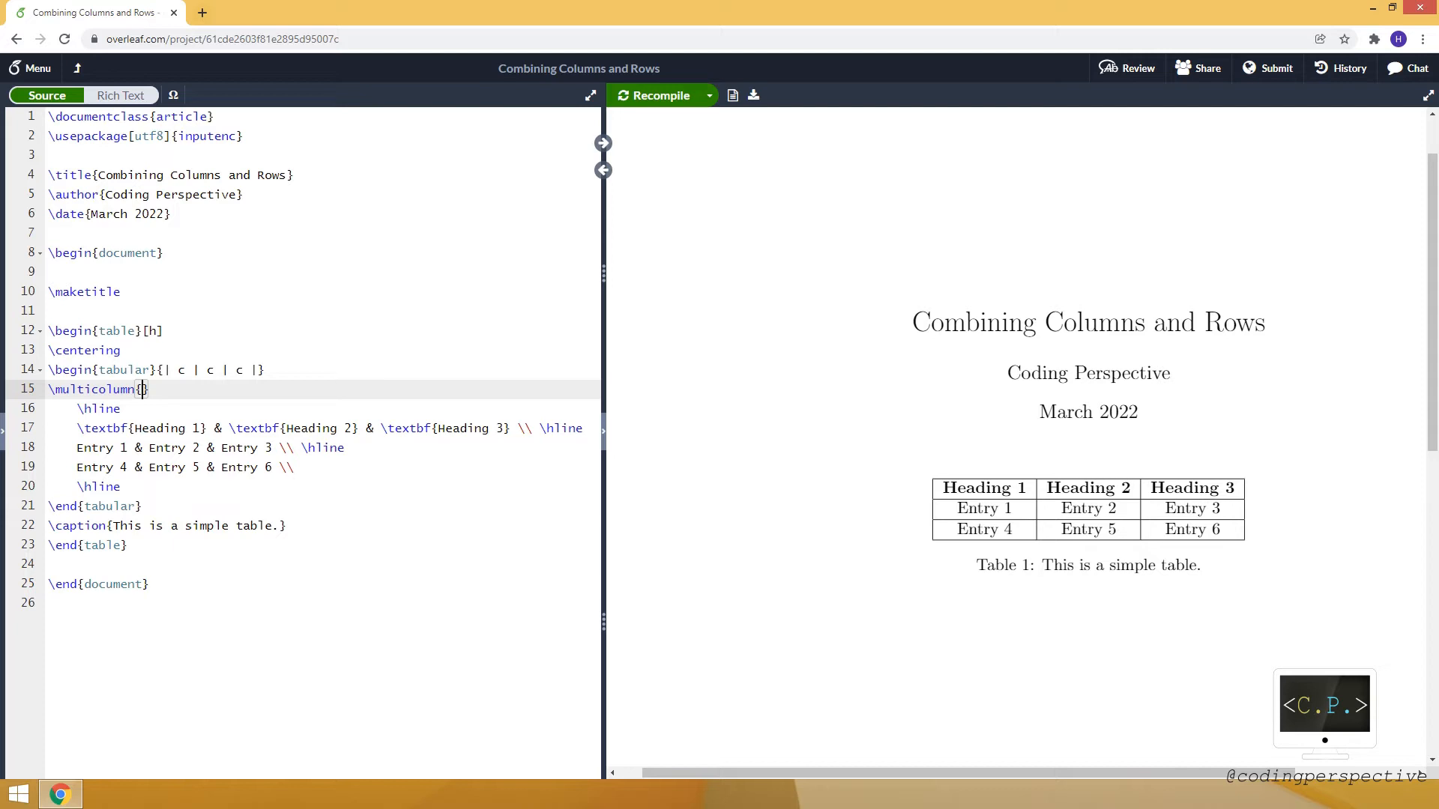
type("3")
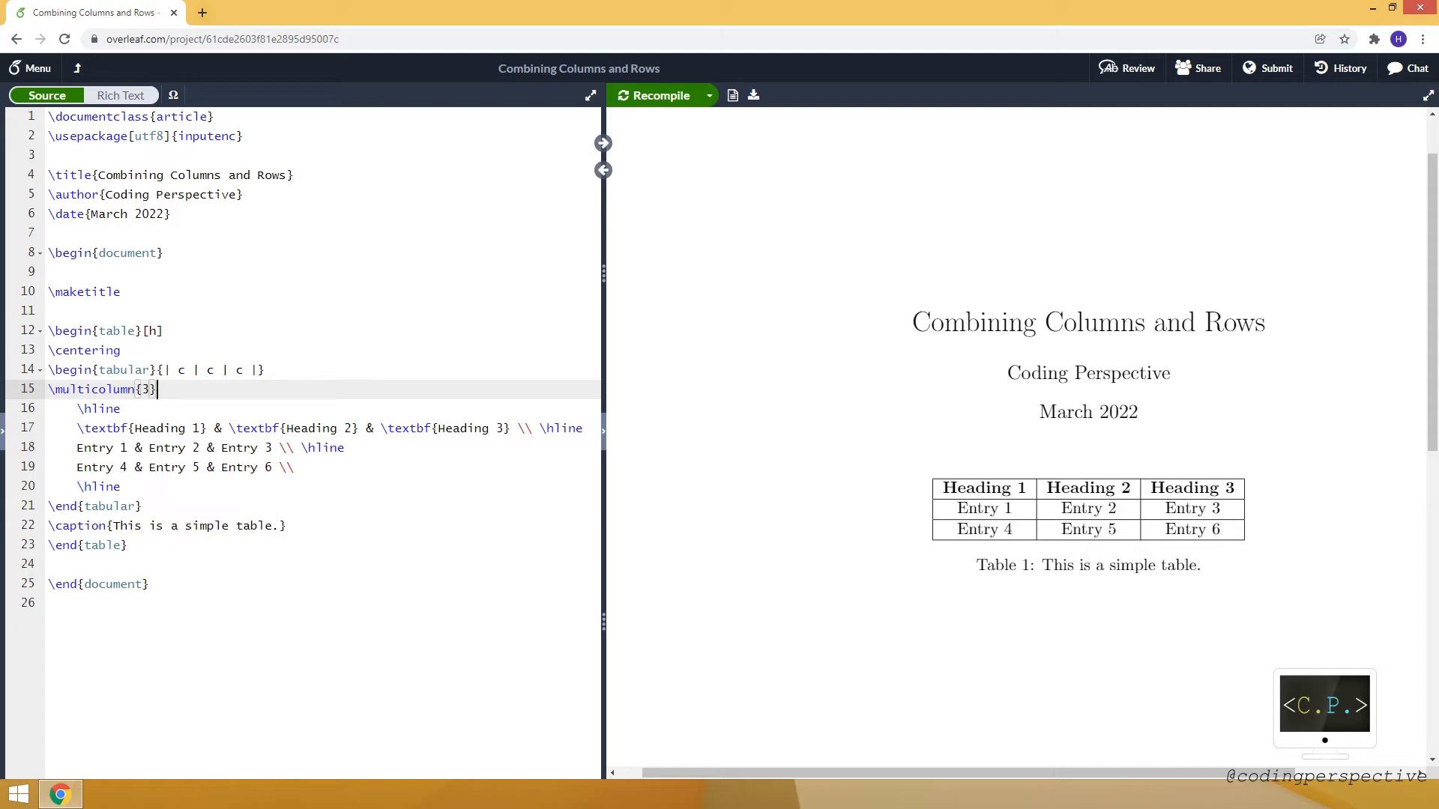
type("{}")
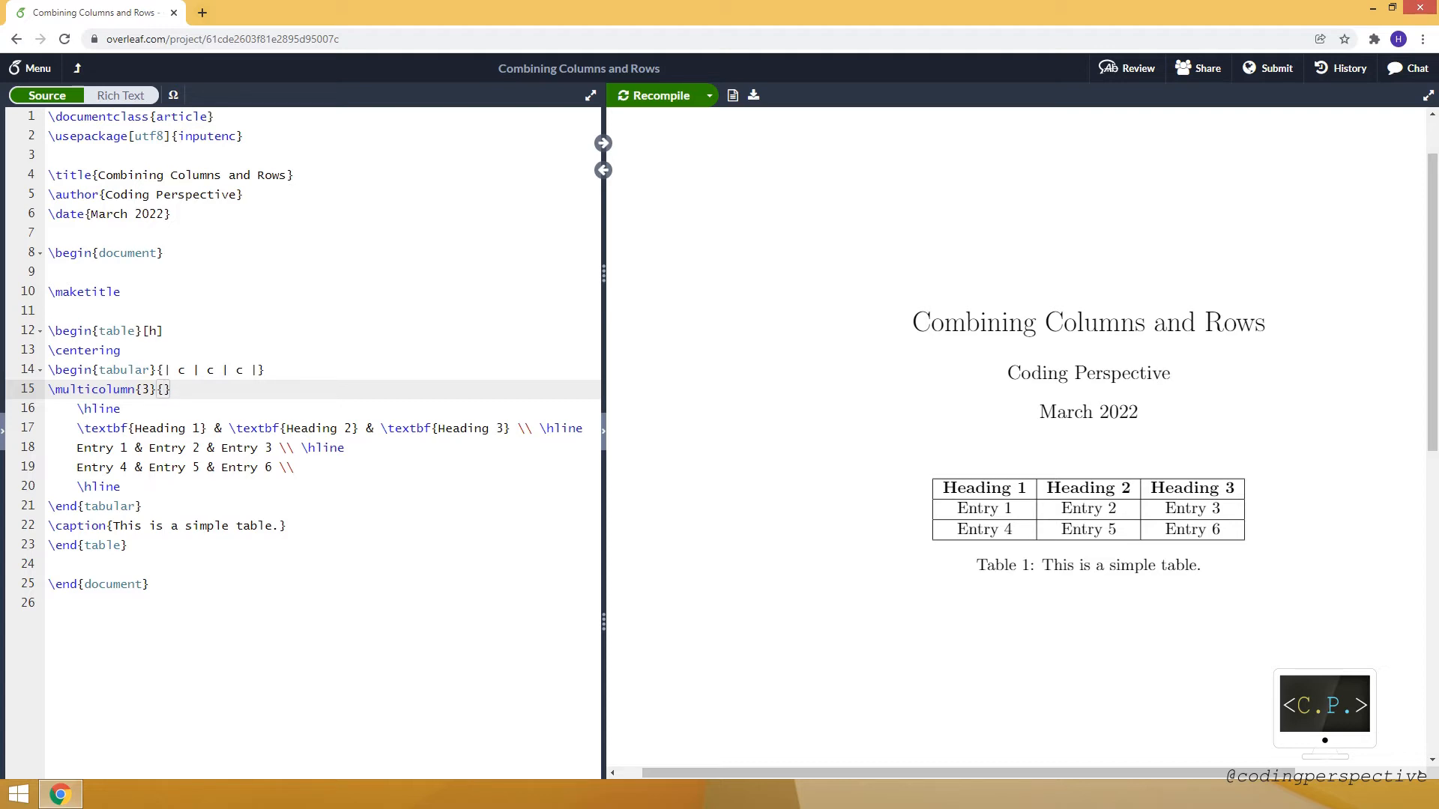
type("c")
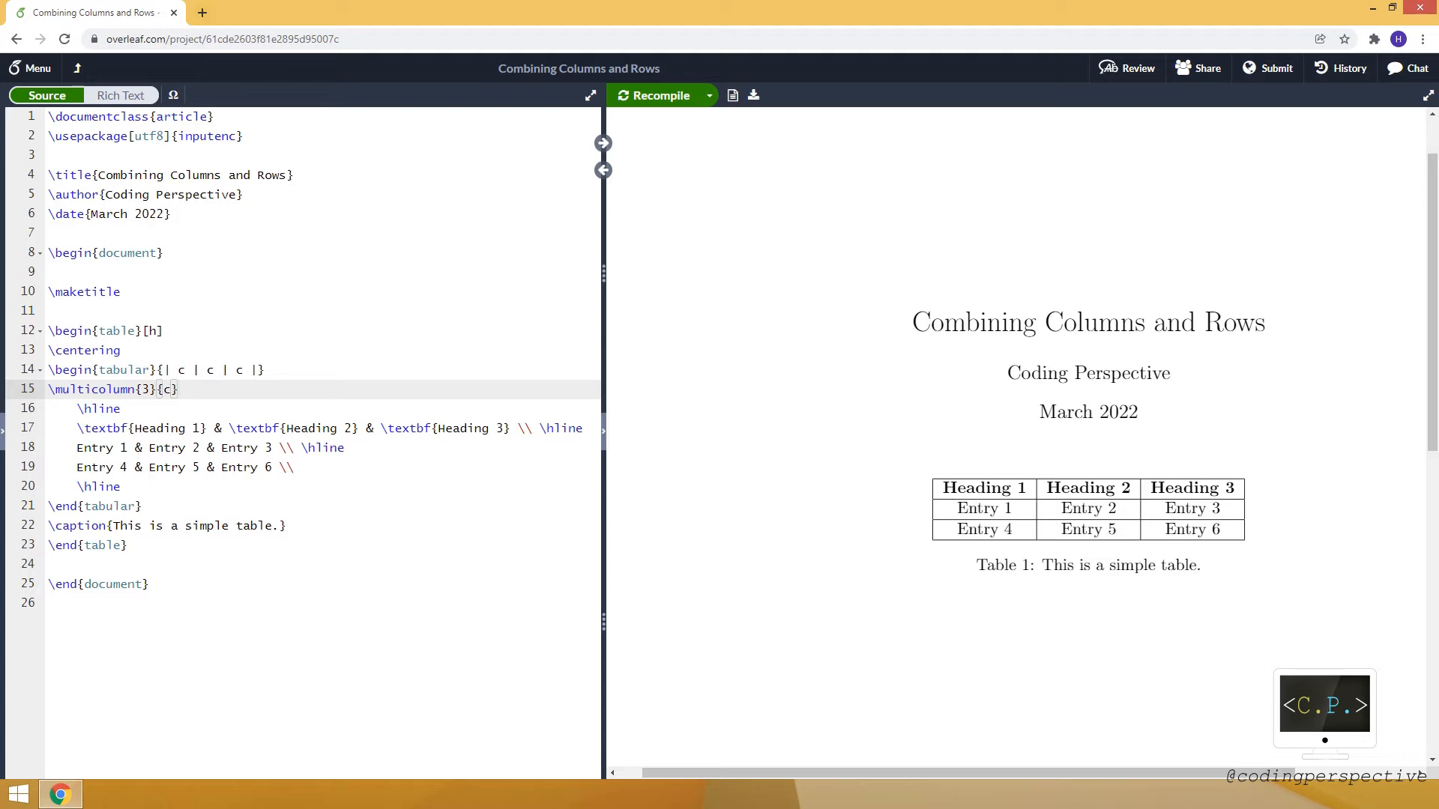
type("{}")
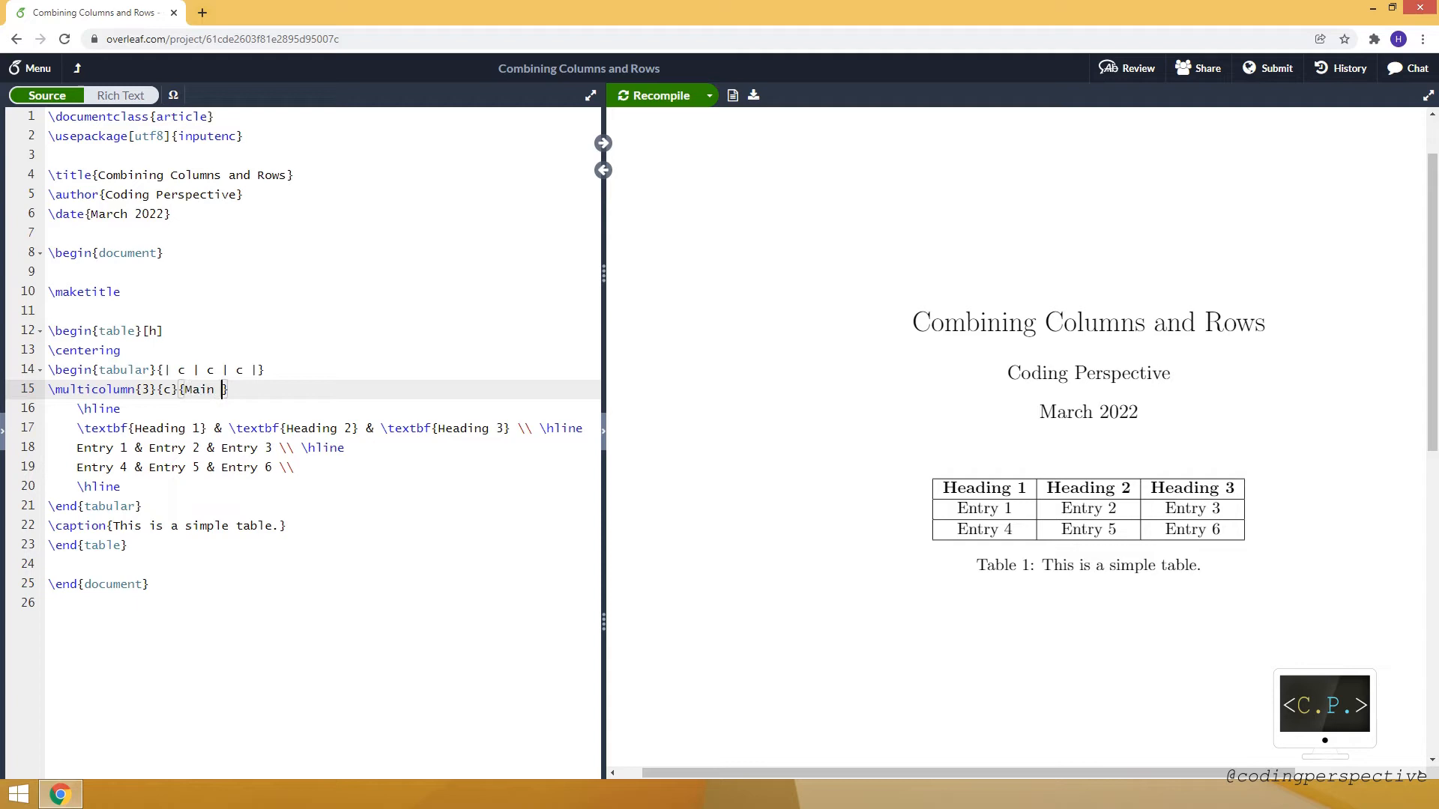
type("Heading}")
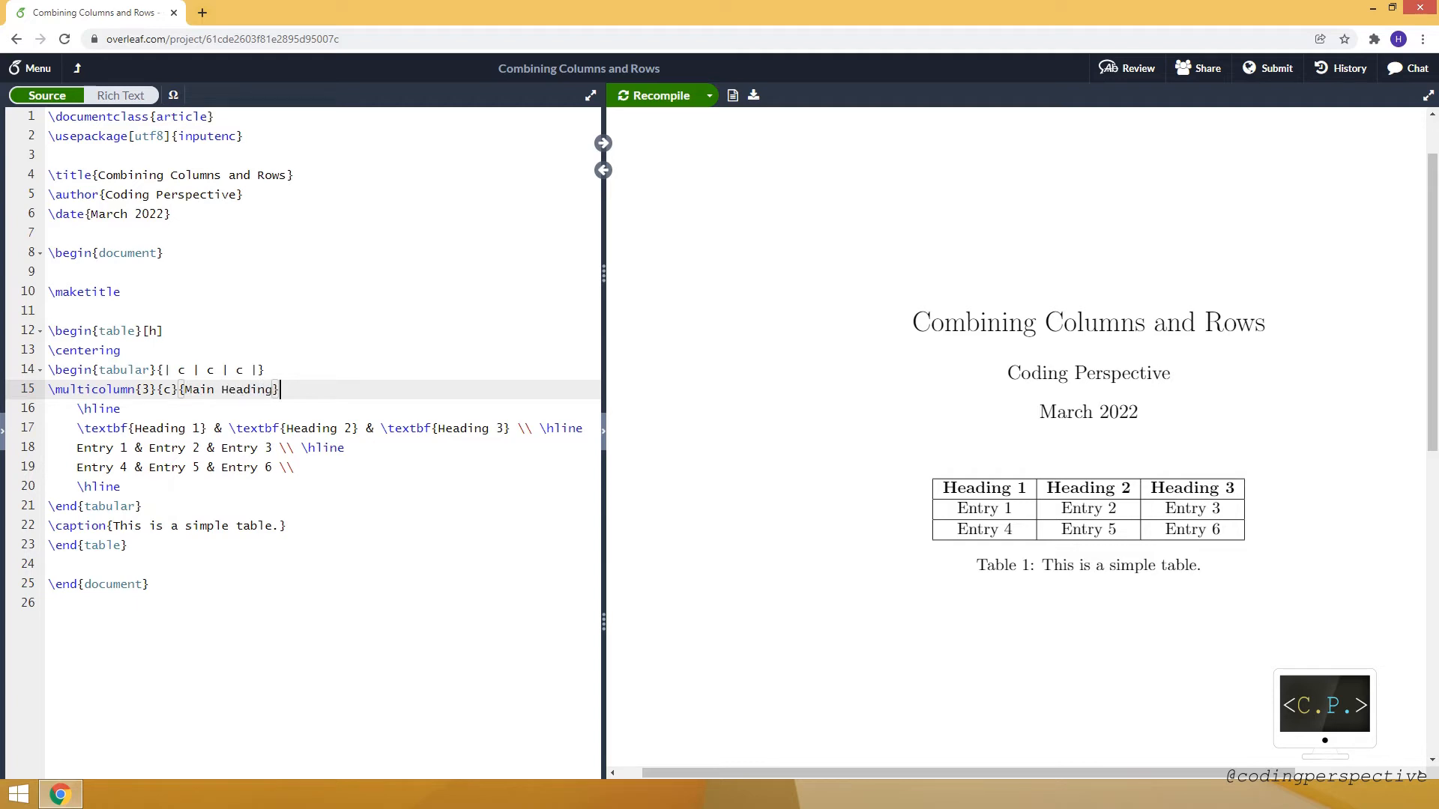
type("\\\\")
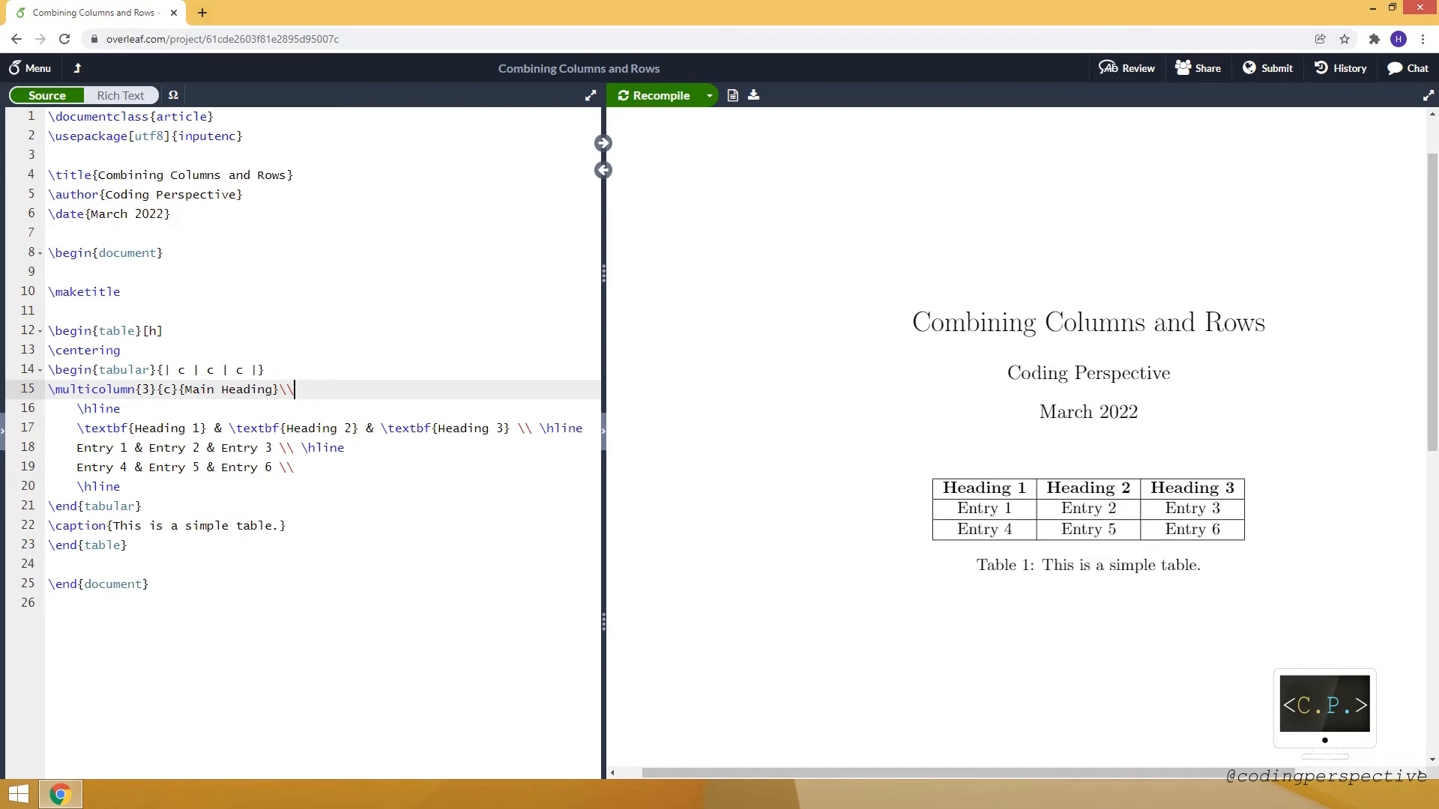
Step: Recompile and change the Main Heading alignment from {c} to {|c|} to add side borders
left_click(655, 96)
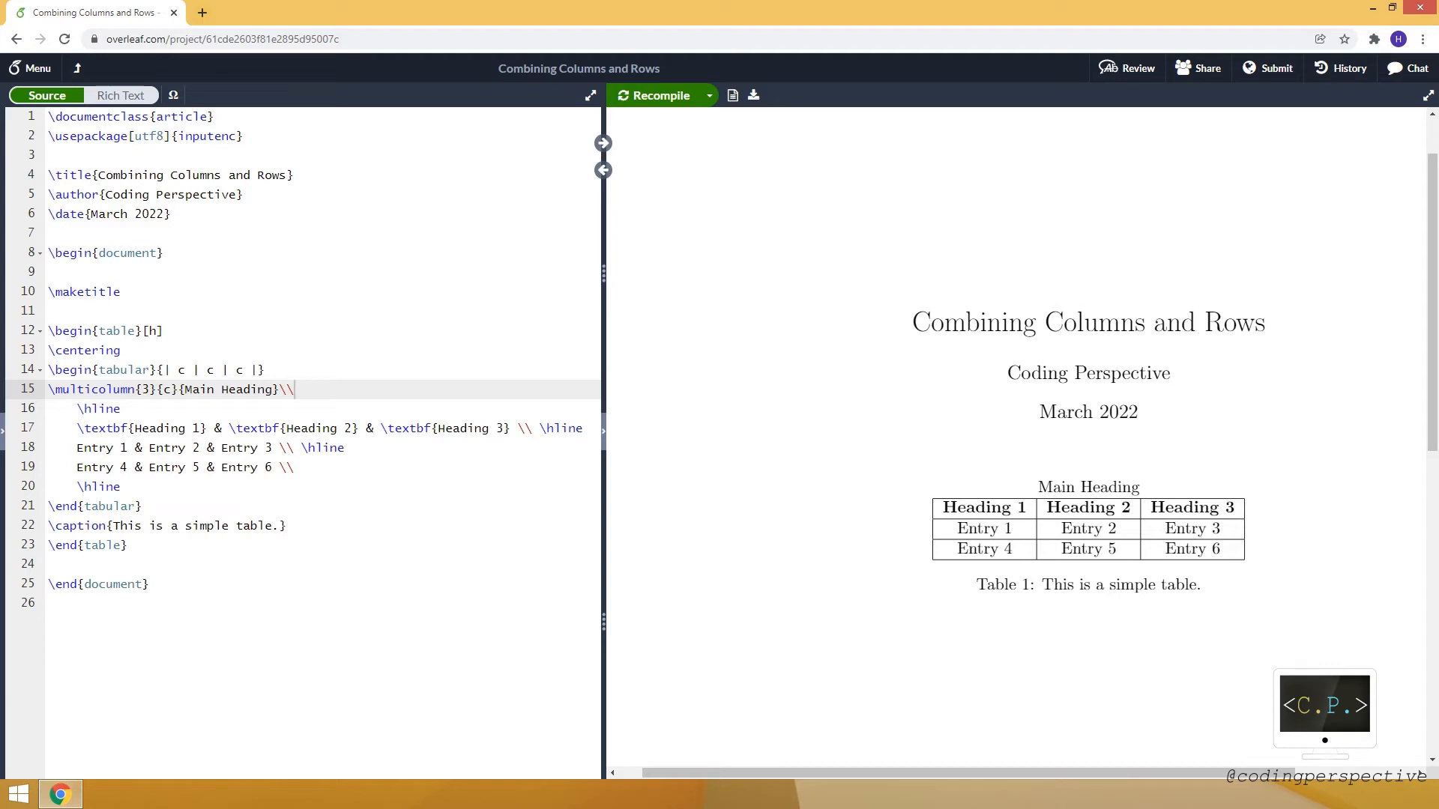
double_click(1087, 487)
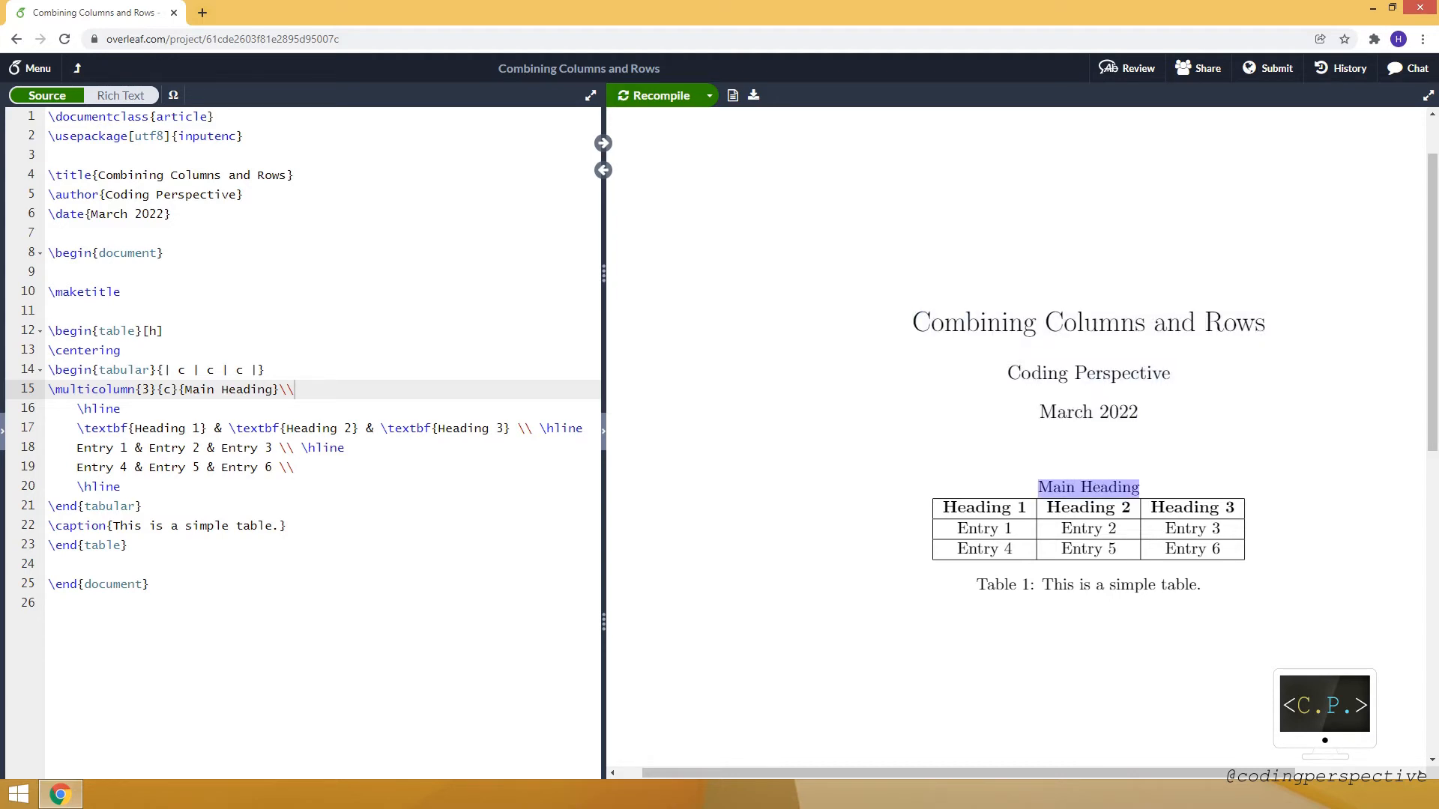
left_click(165, 389)
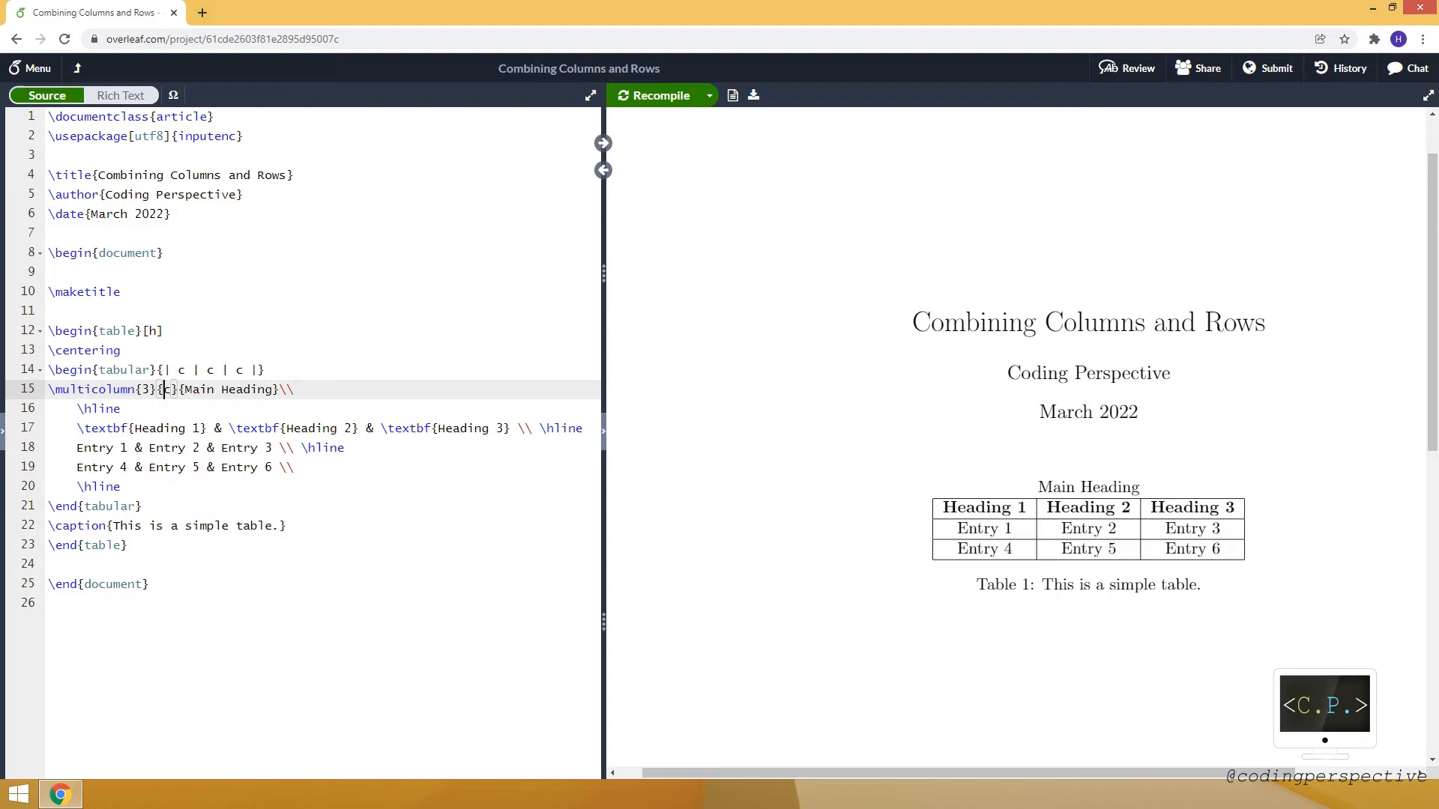
type("|")
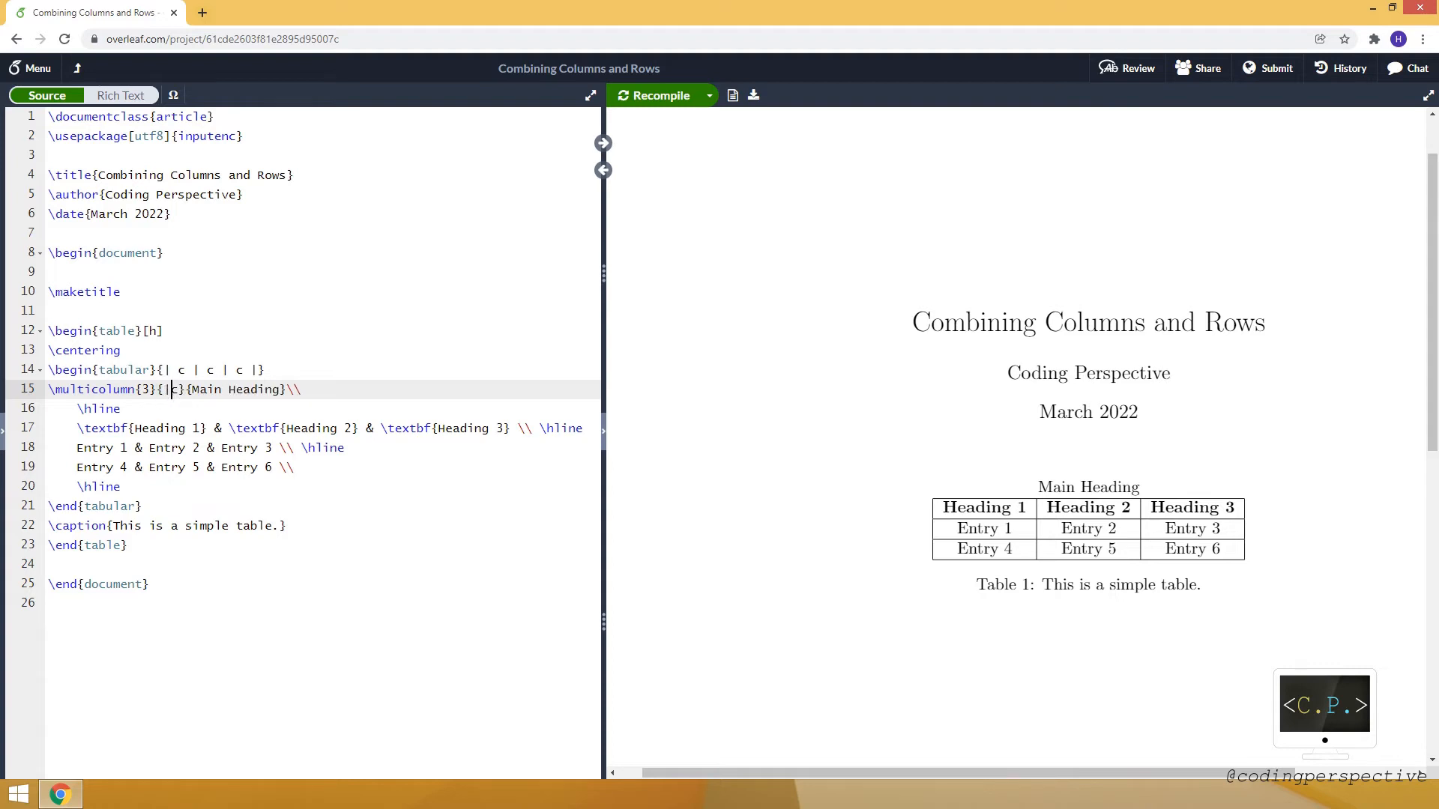
type("|")
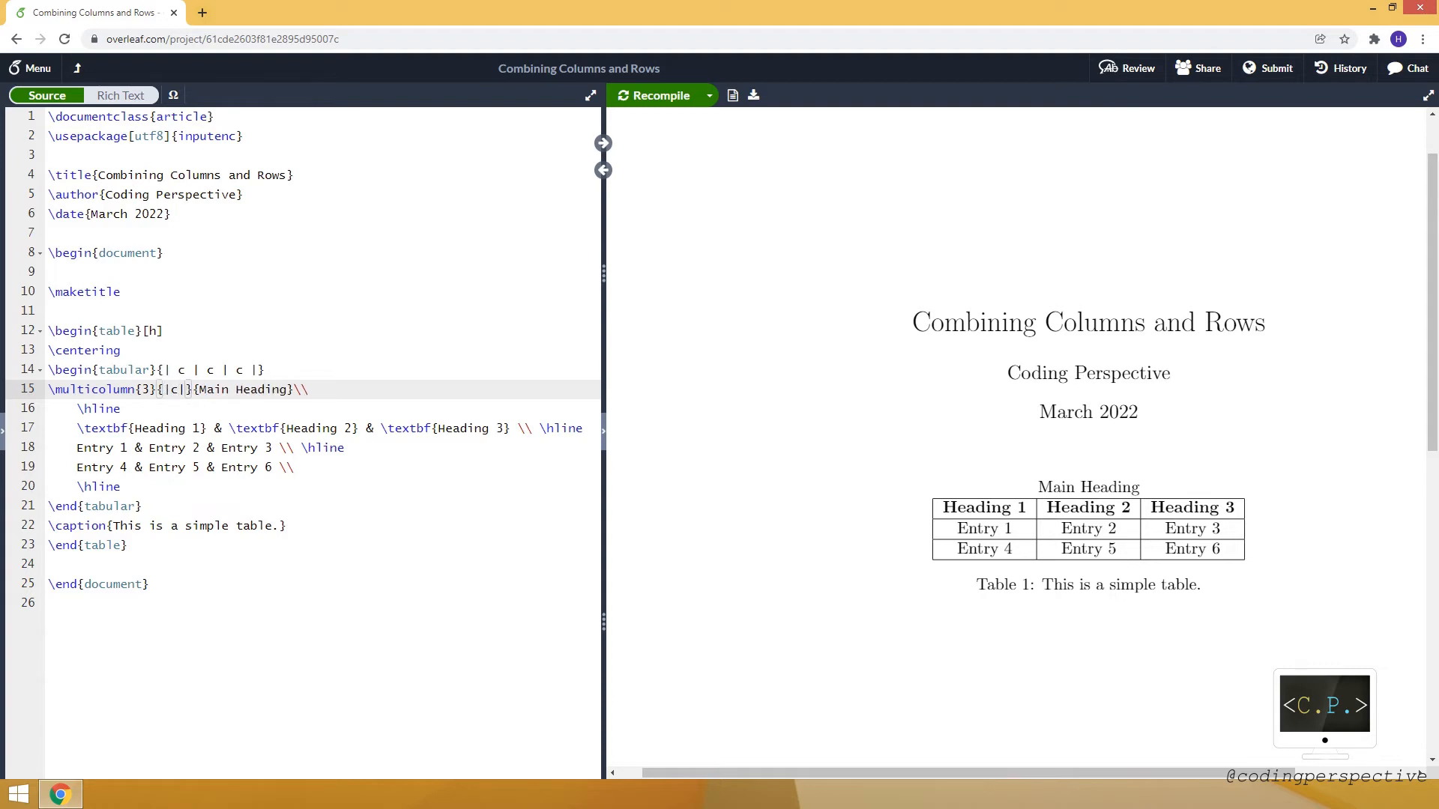
double_click(174, 388)
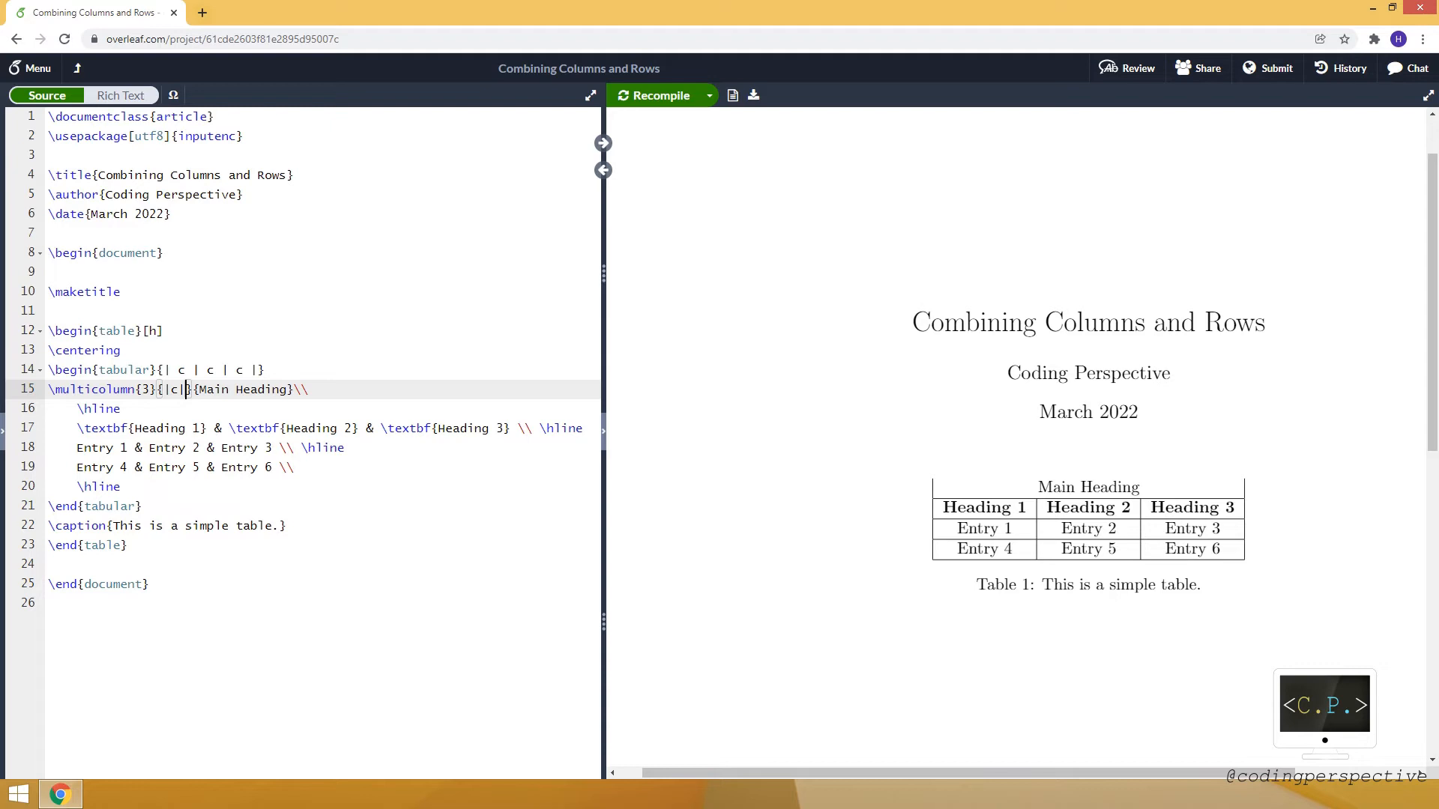
left_click(265, 369)
type("\\hline")
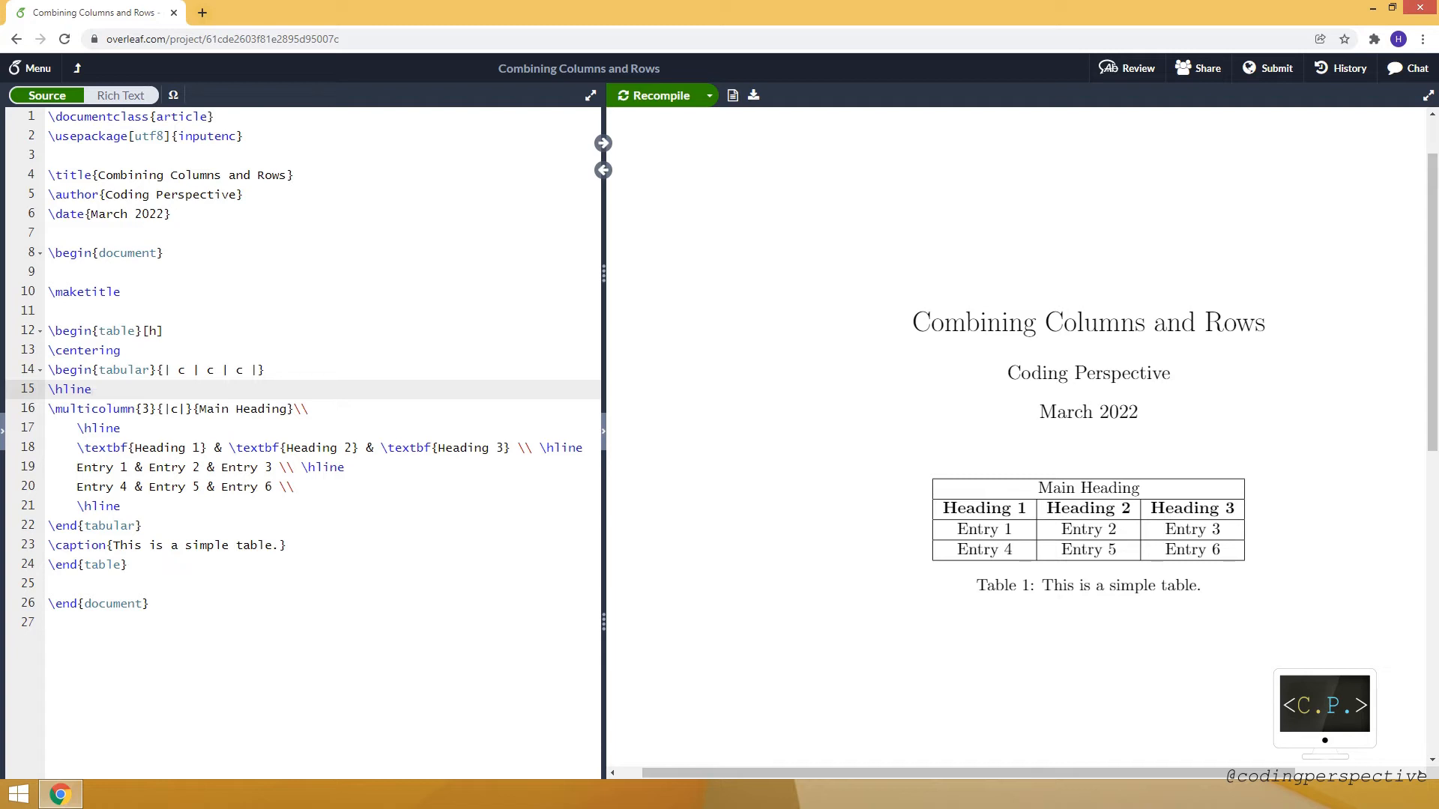
Step: Load the multirow package with \usepackage{multirow} in the preamble
left_click(138, 409)
type("\\")
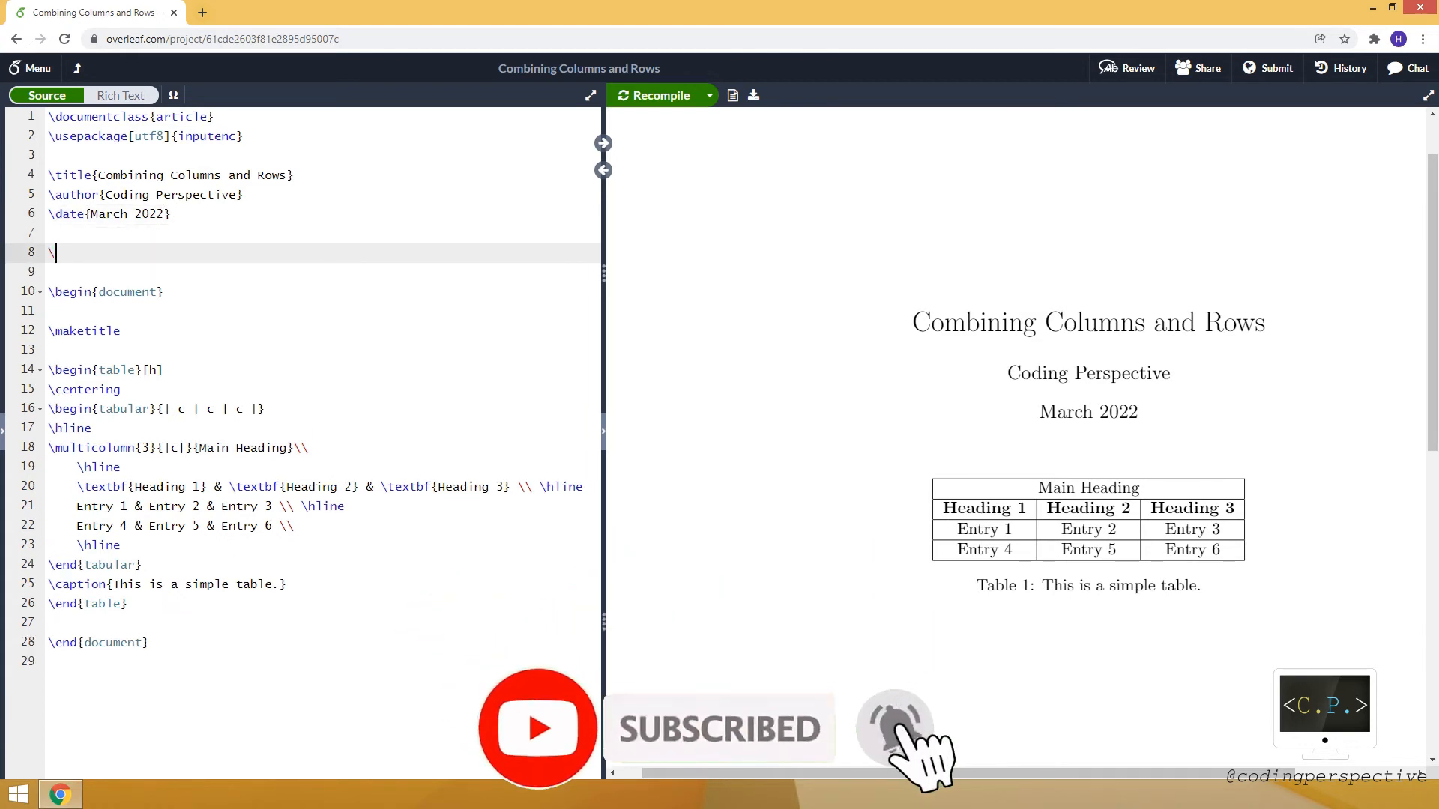
type("us")
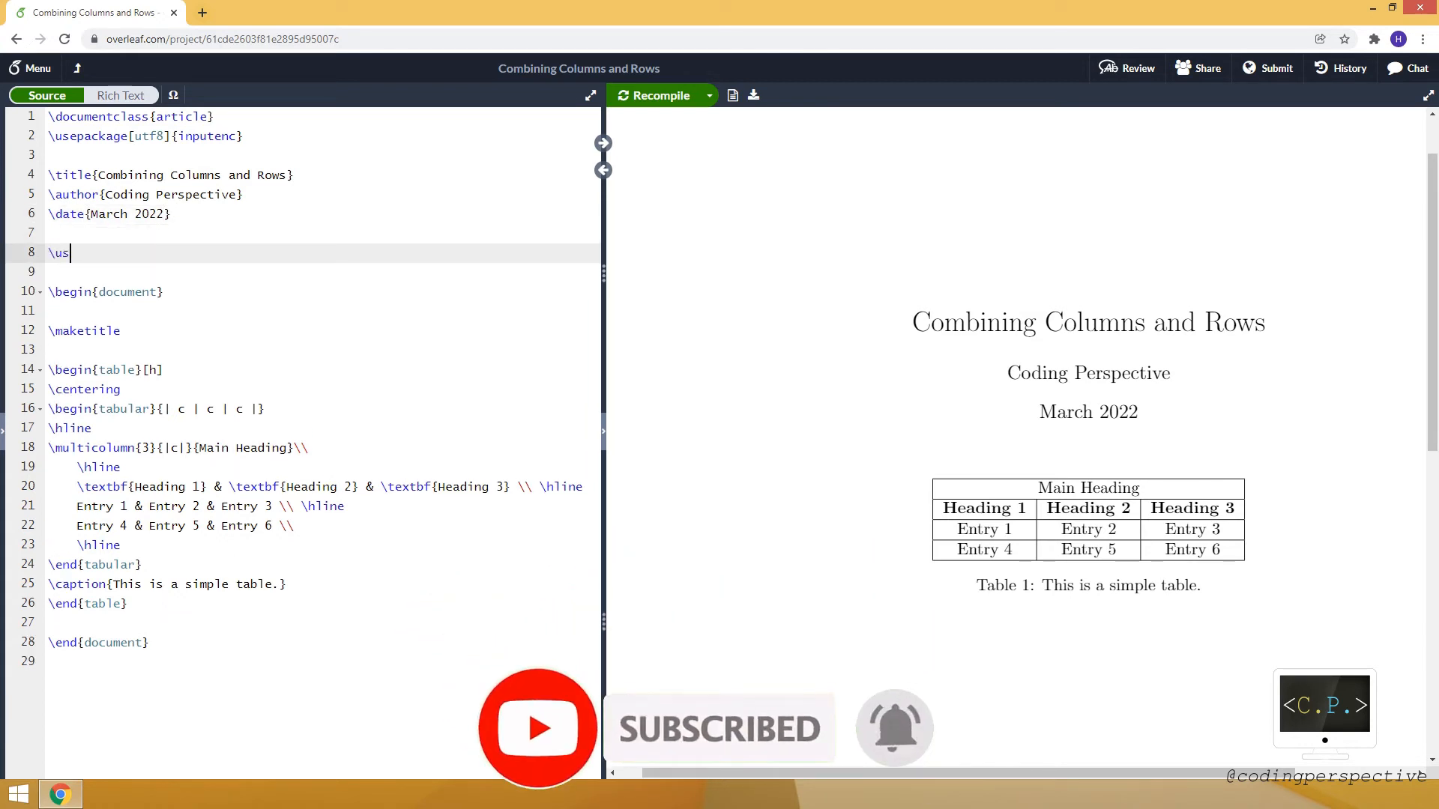
type("a")
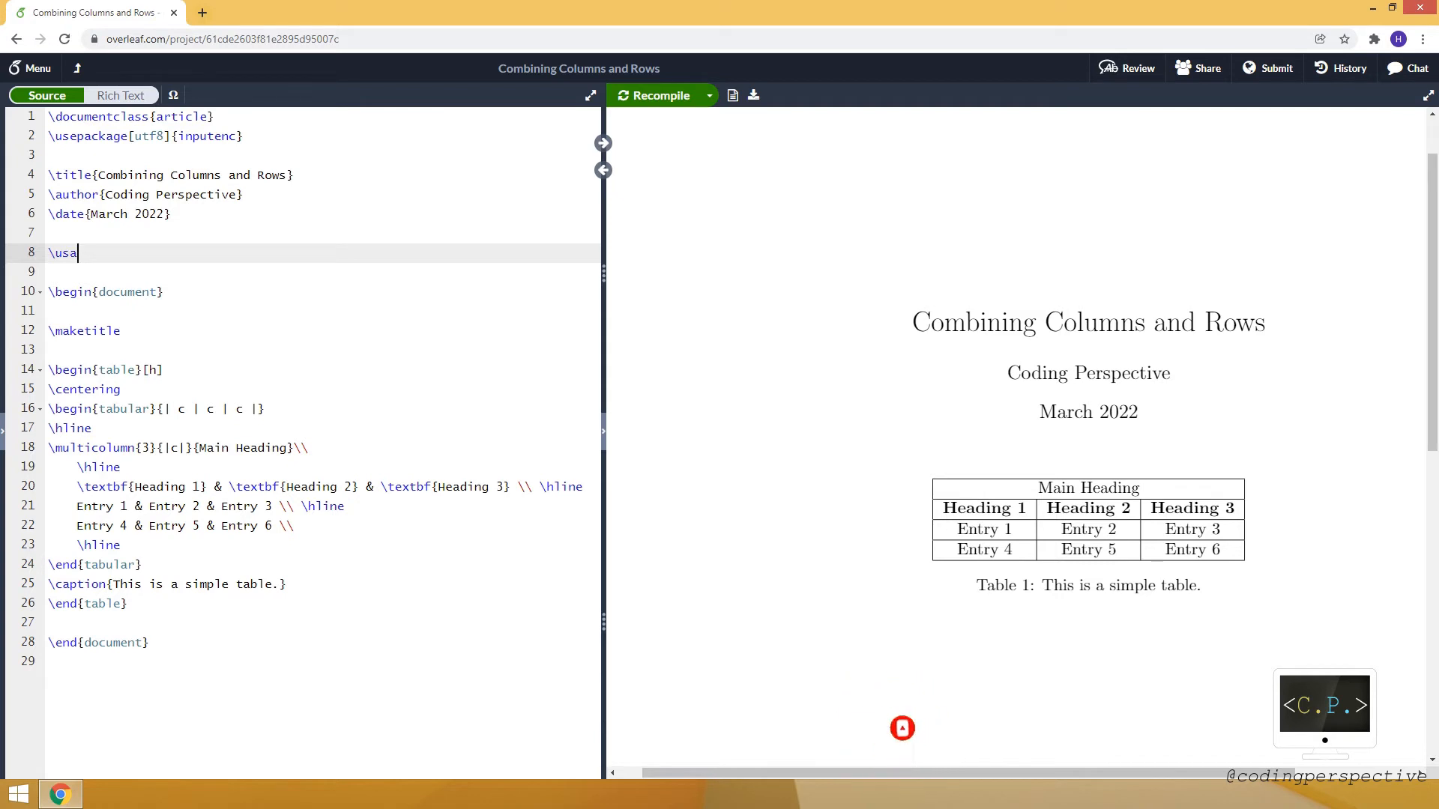
type("package{")
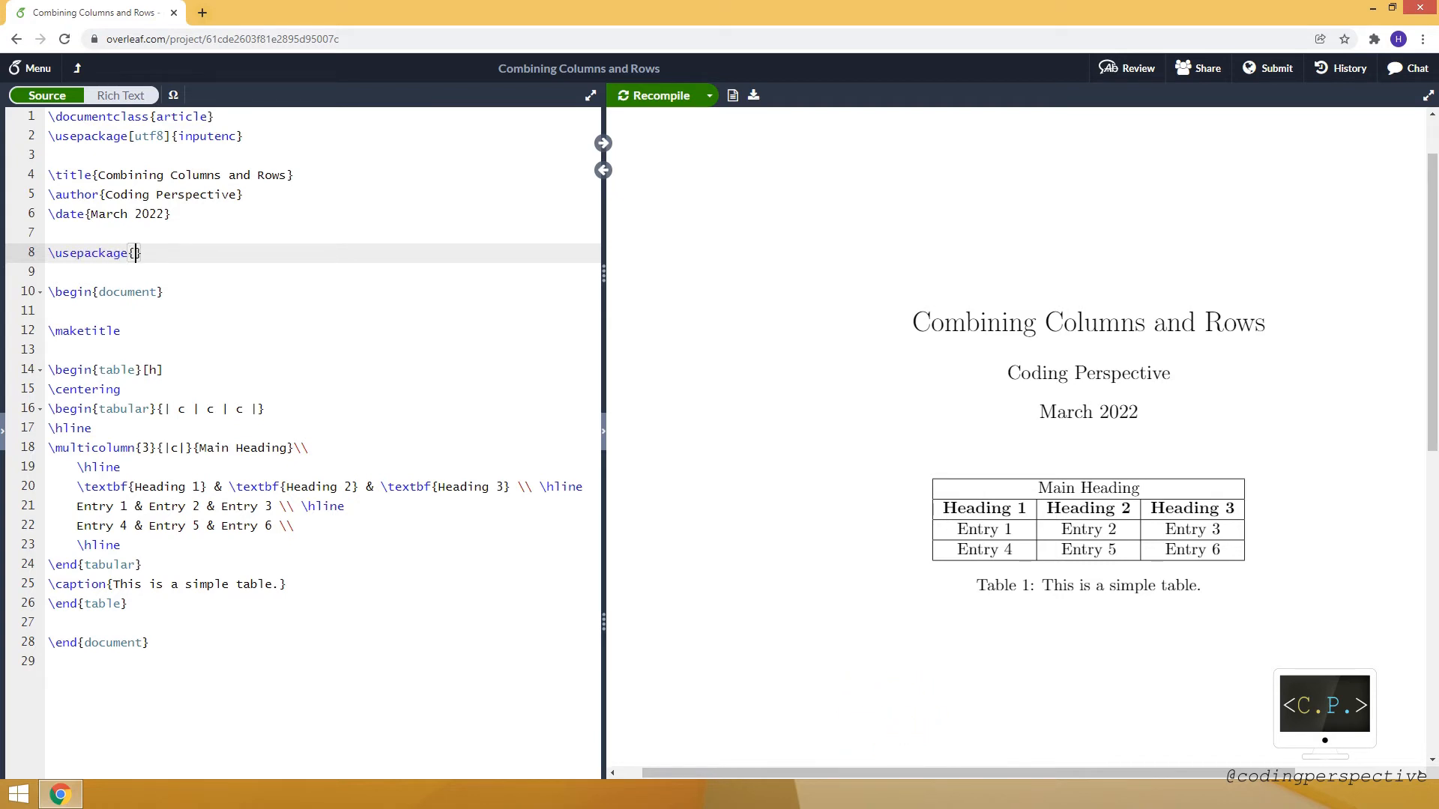
type("multirow")
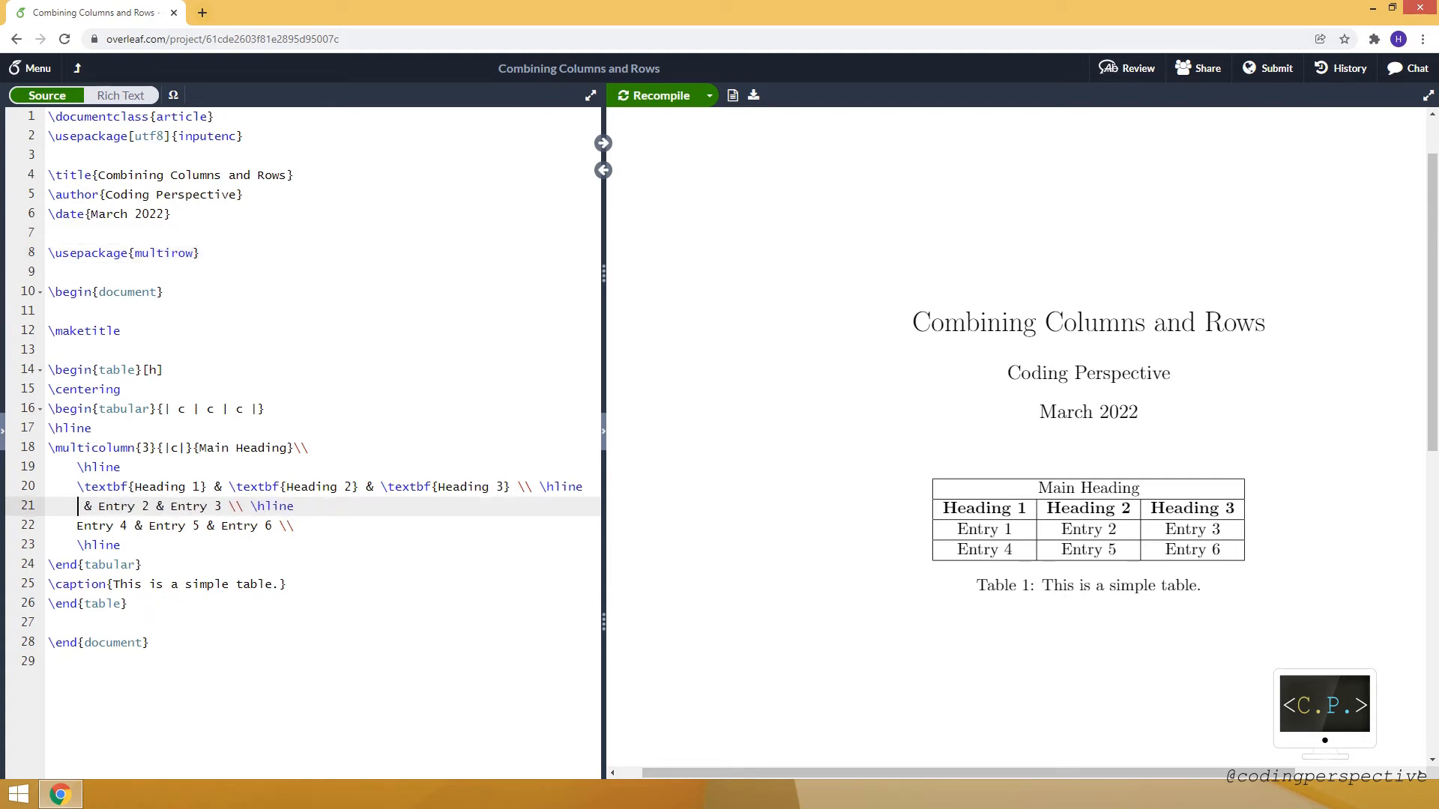
Step: Begin the first data row with \multirow[c]{2}{*}{Combined entry}
type("\\multirow{")
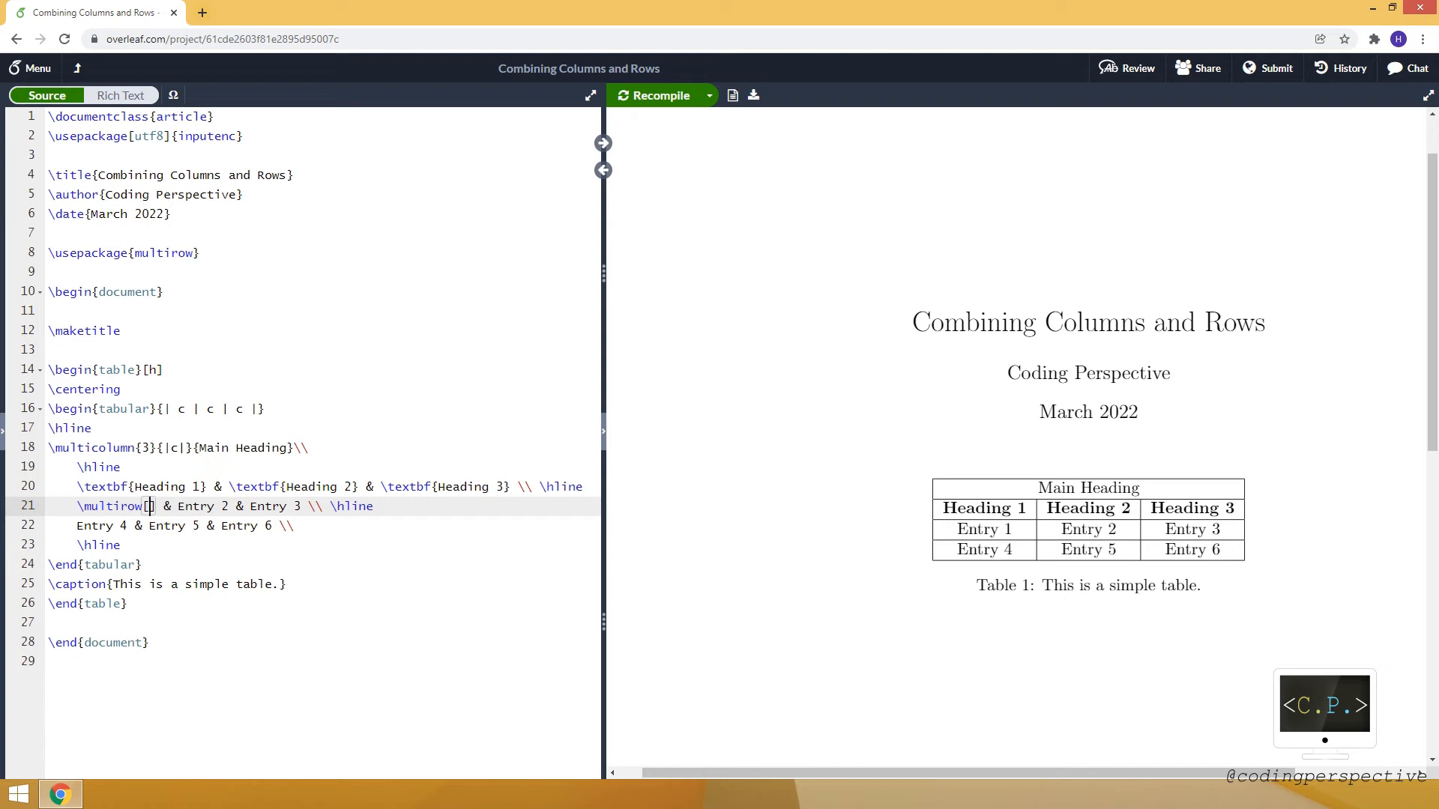
type("c")
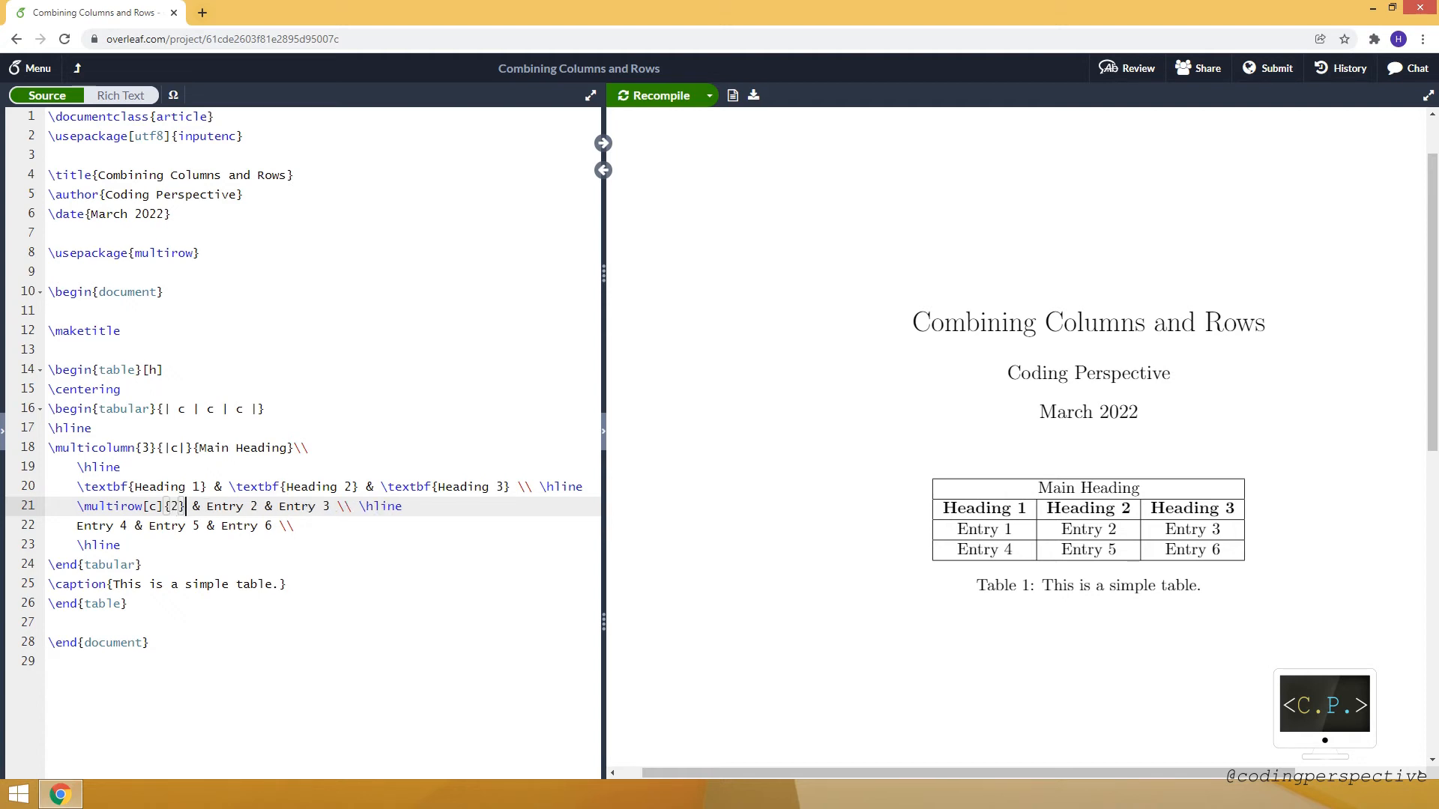
type("{}")
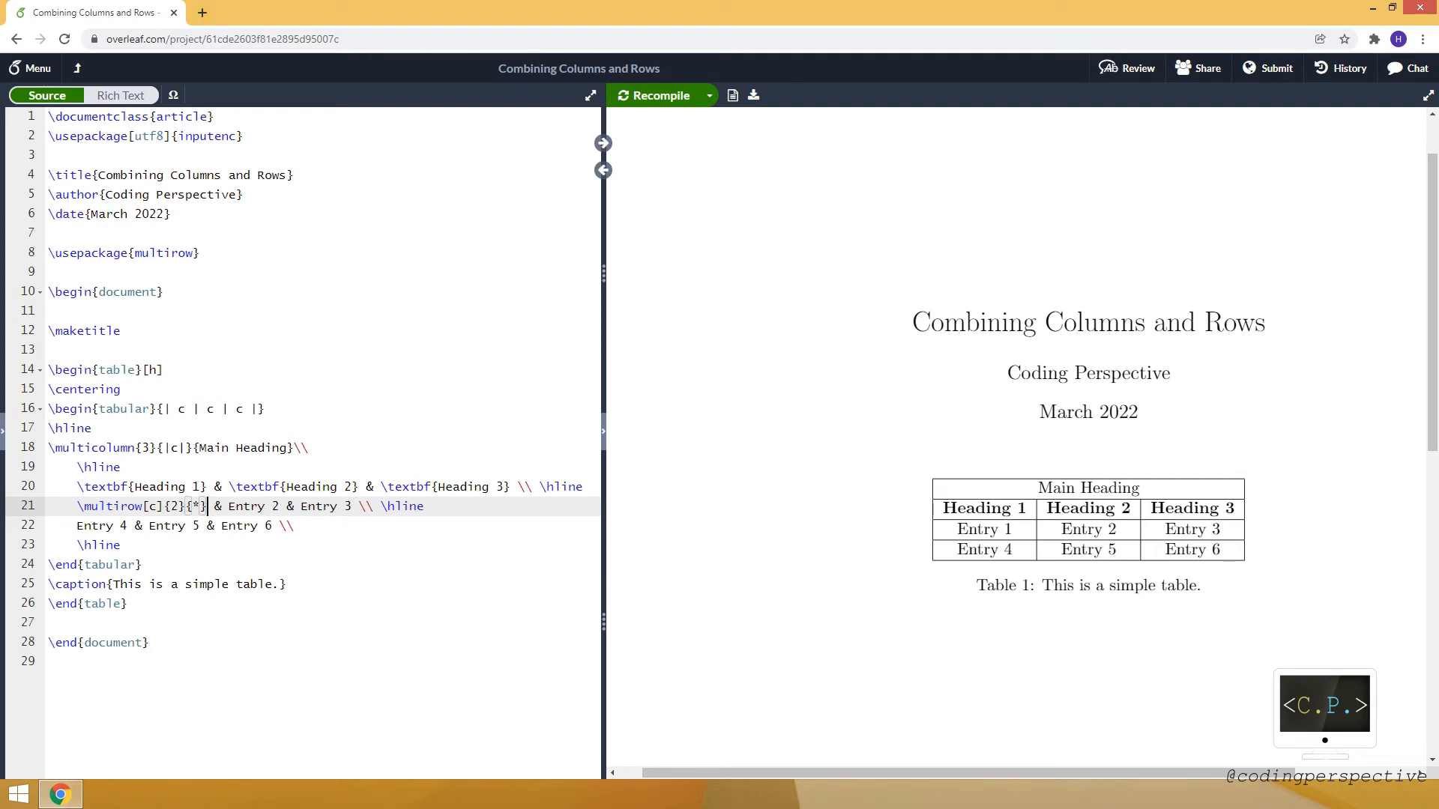
type("{}")
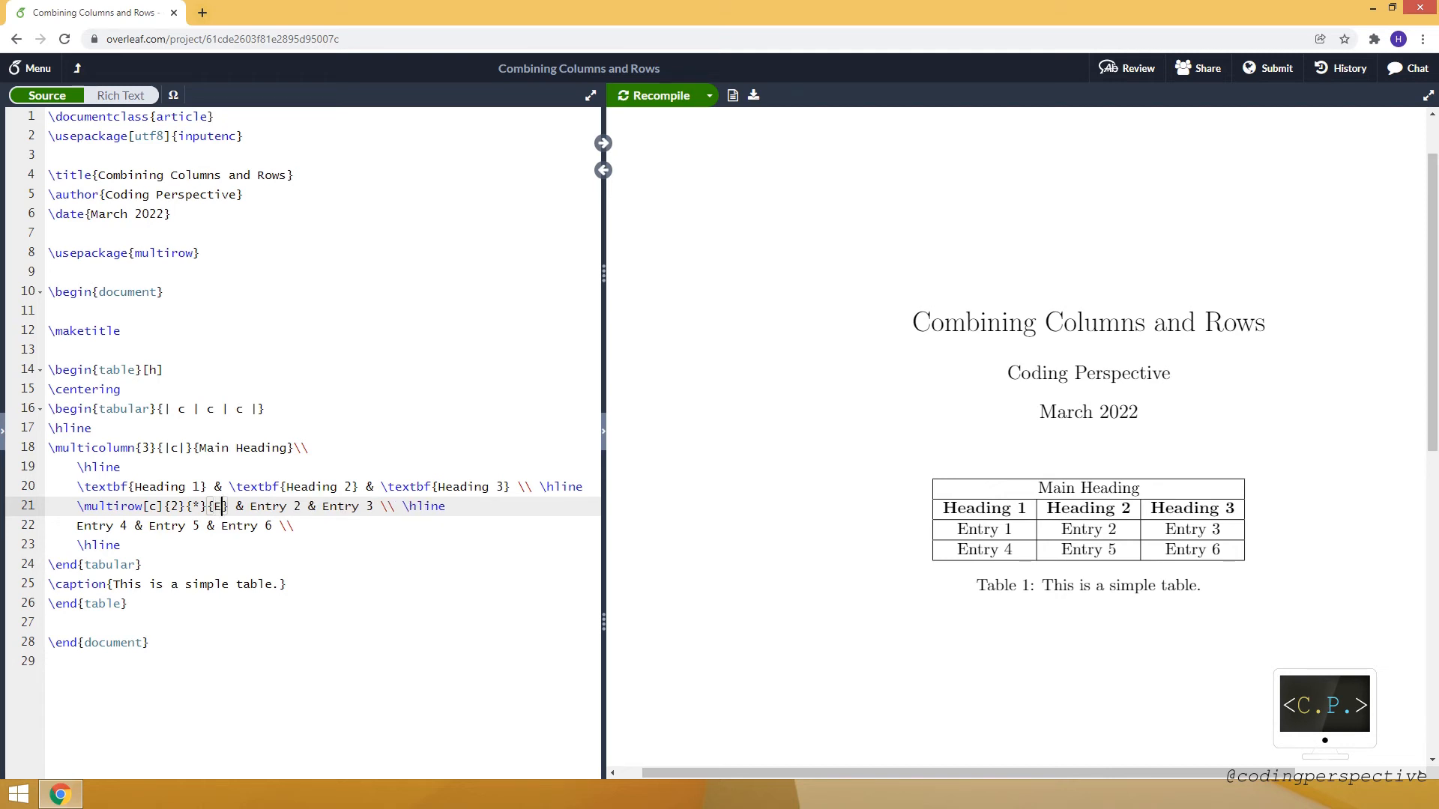
type("om")
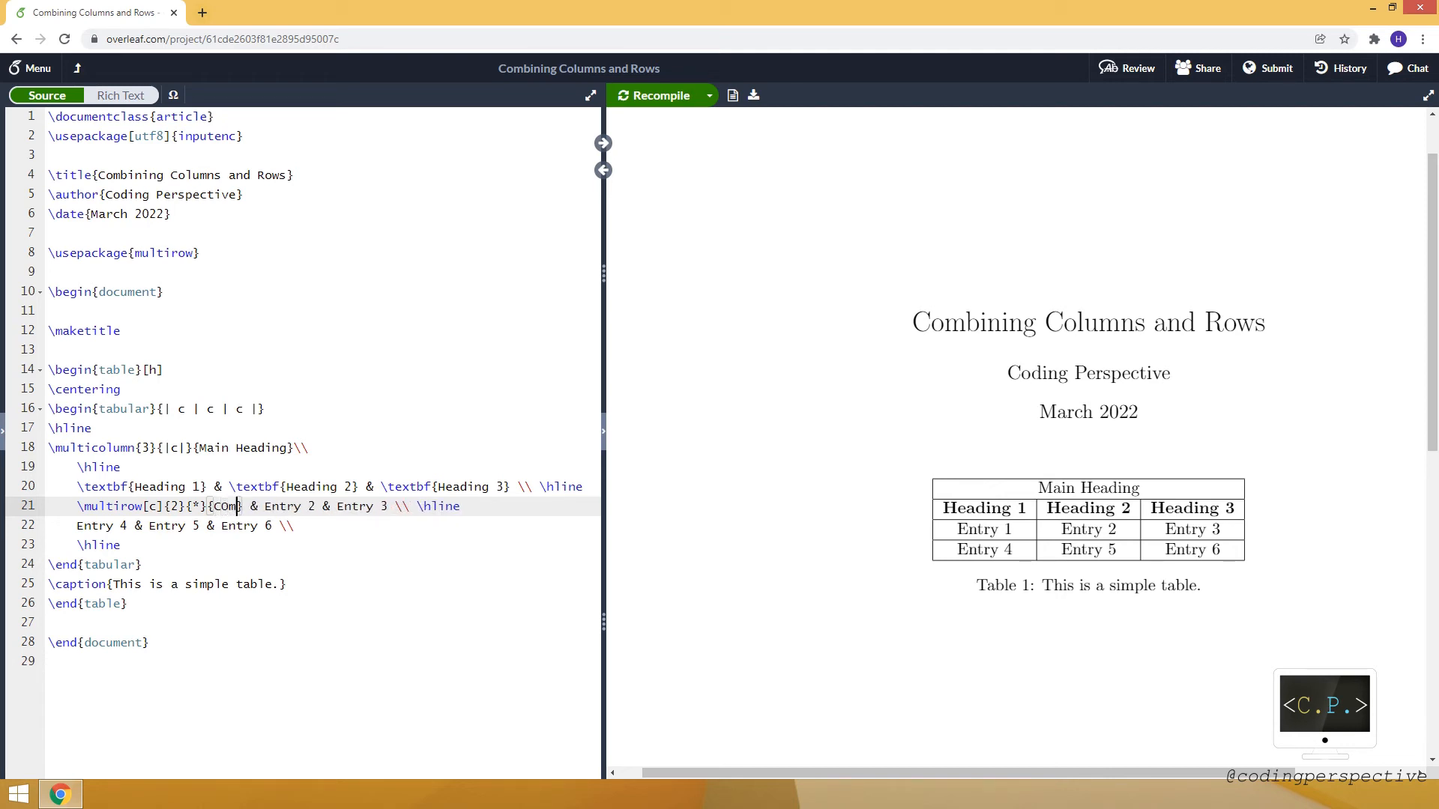
type("ined")
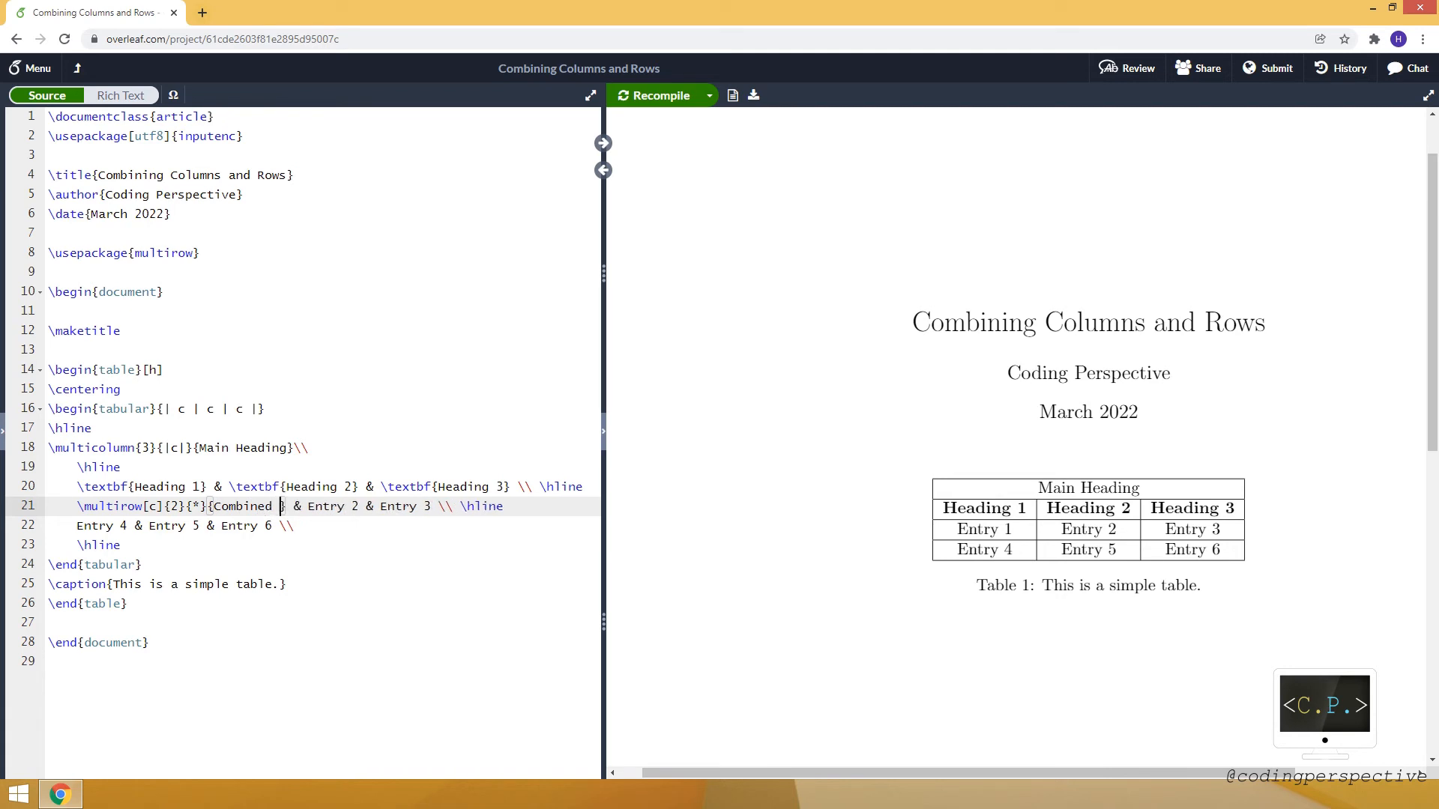
type("entry")
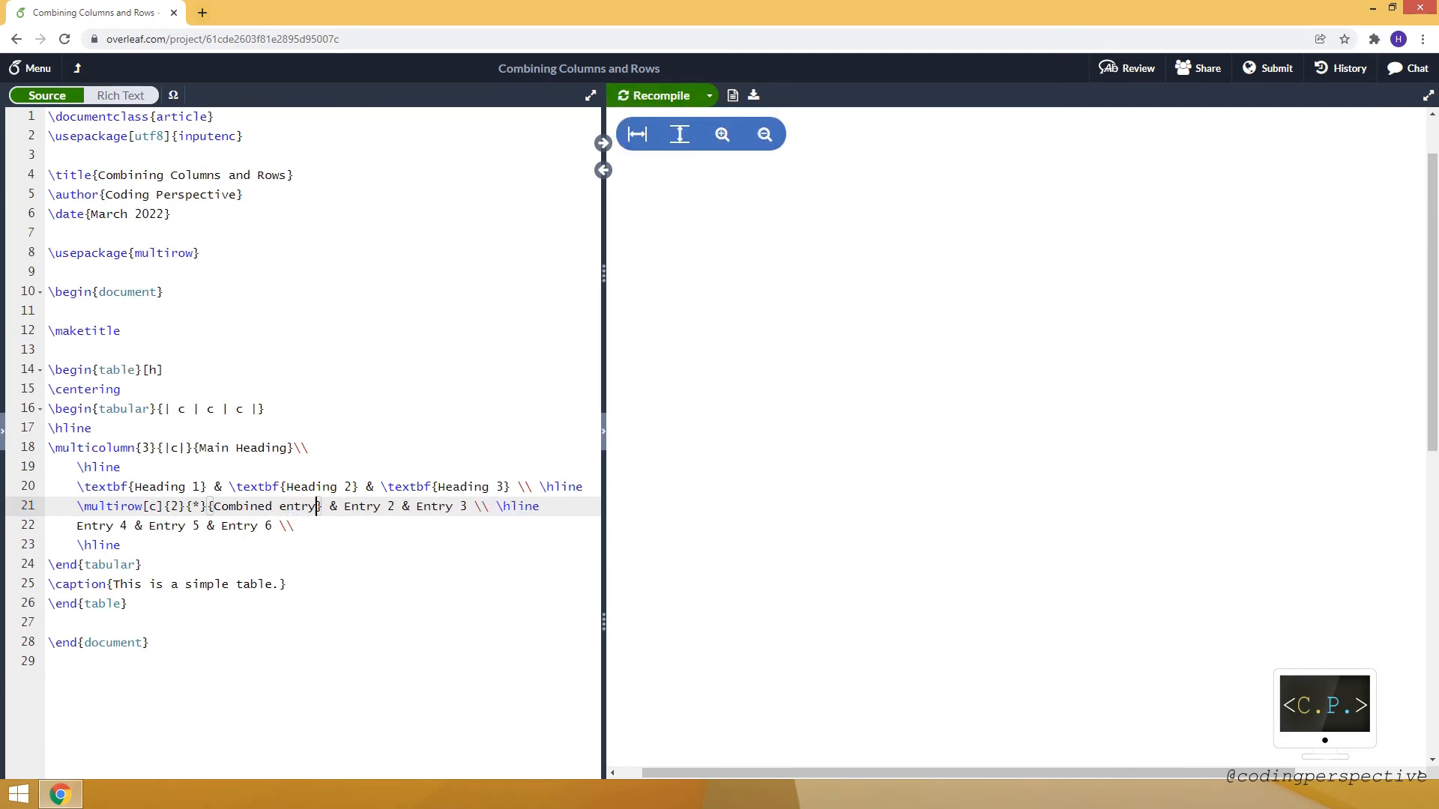
Step: Remove Entry 4 and the \hline after row one, then recompile the table
left_click(658, 95)
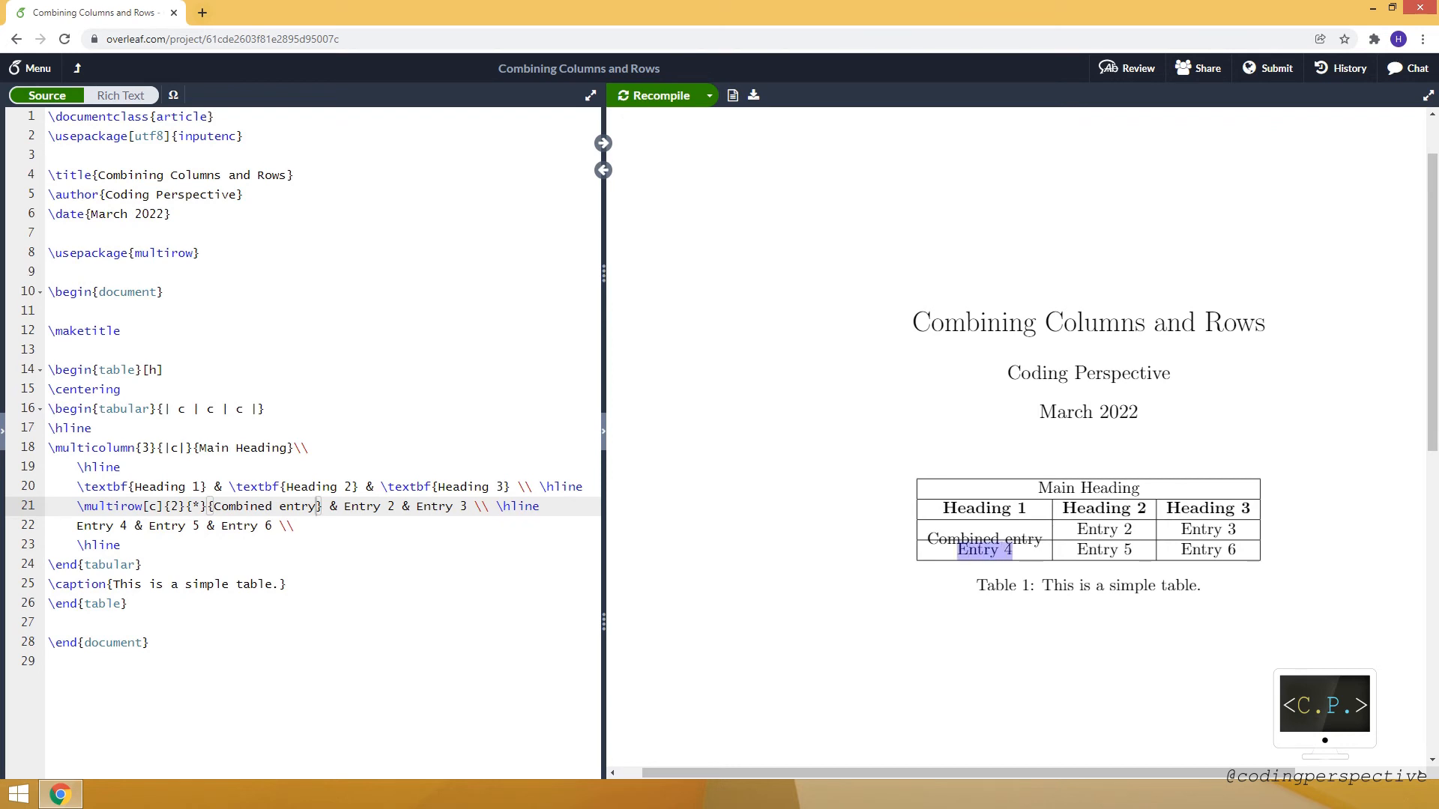
left_click(99, 524)
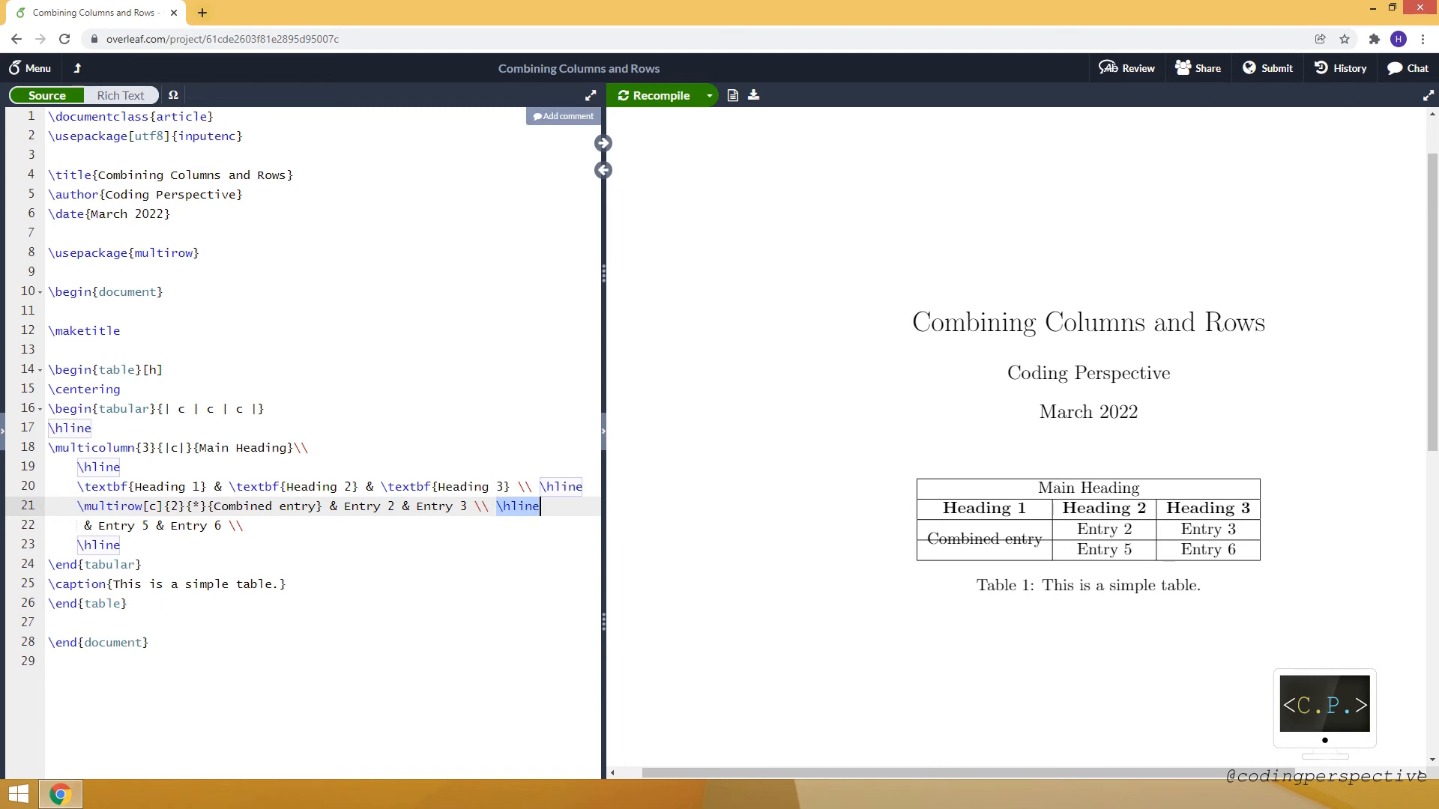
left_click(653, 95)
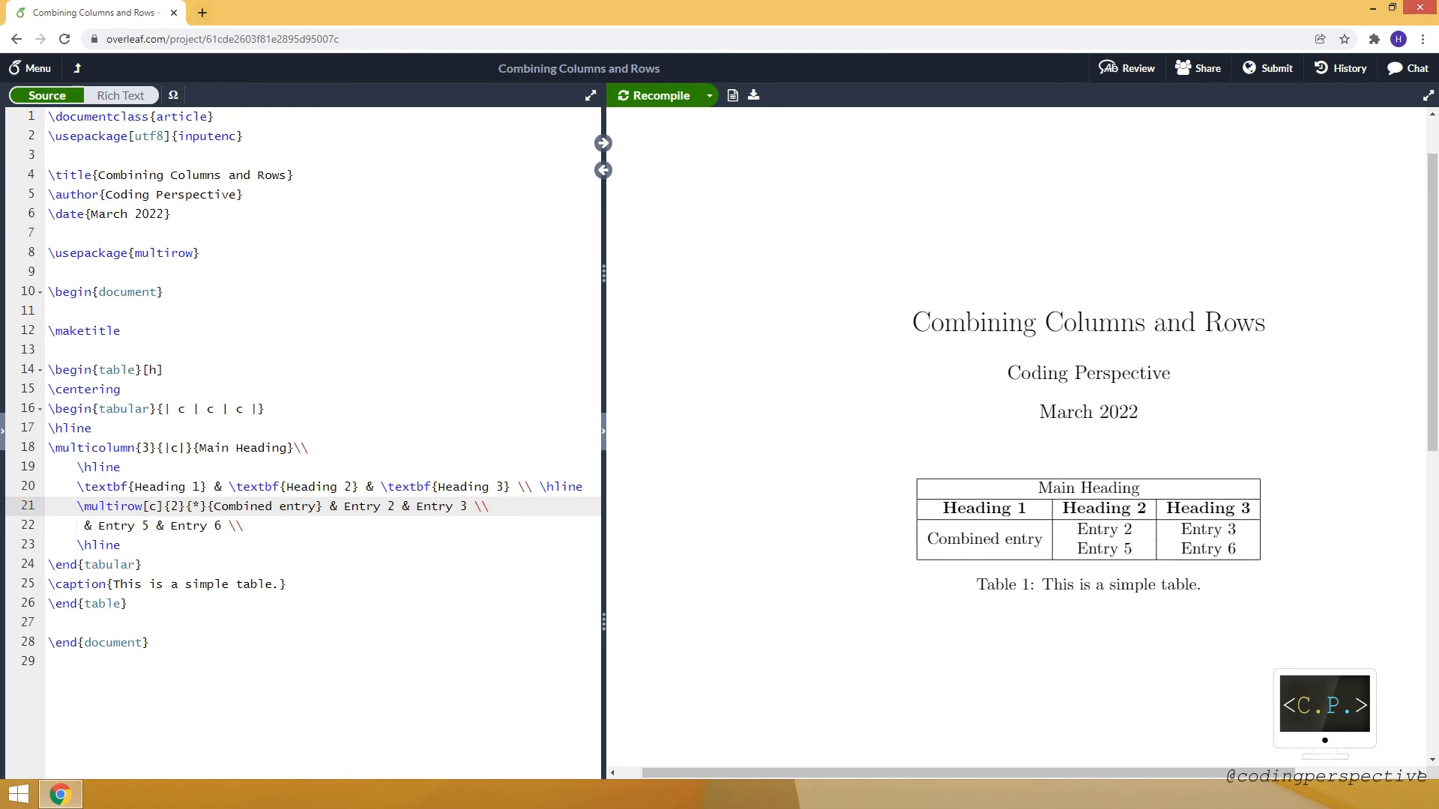
Step: End row one with \cline{2-3} and recompile to show the partial rule
type("\\li")
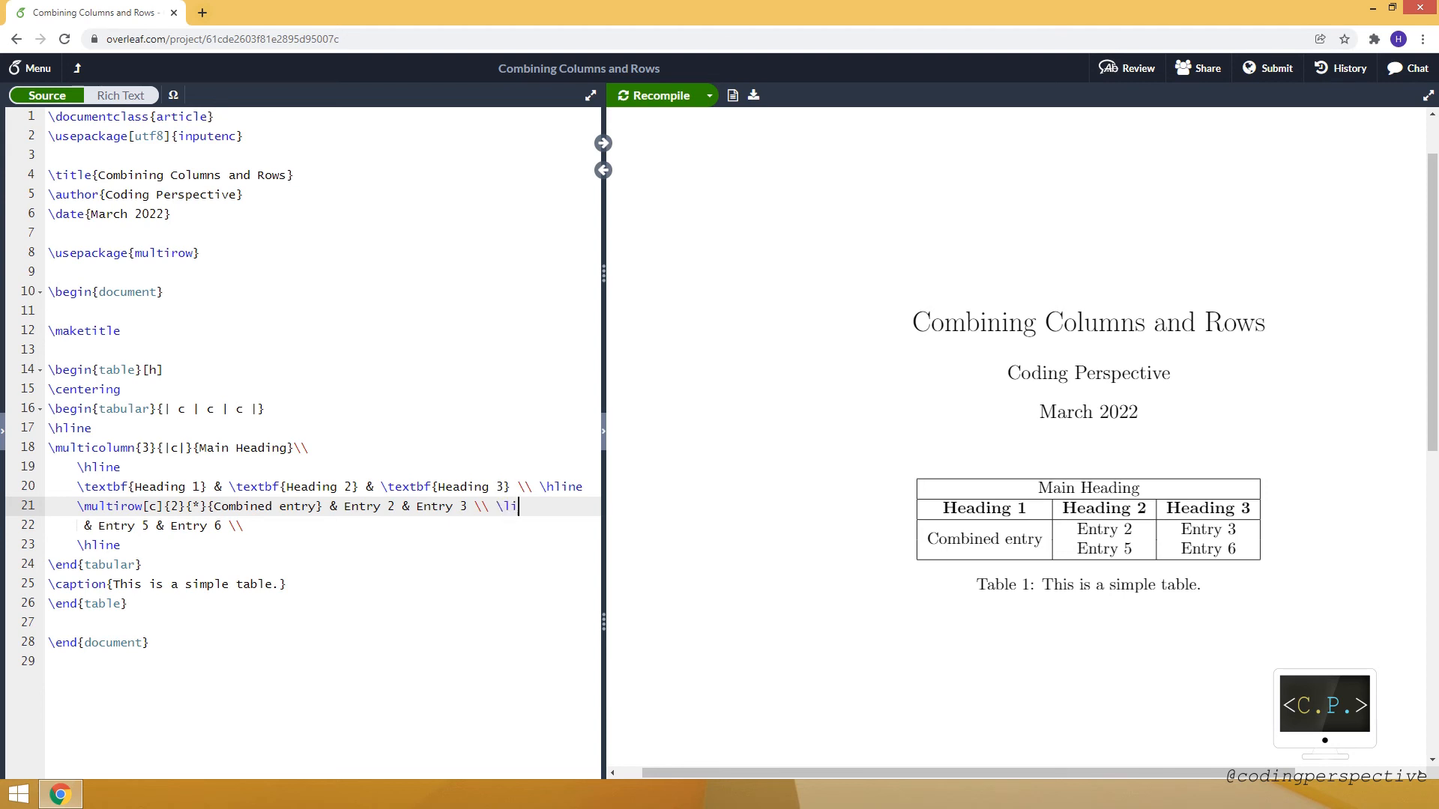
type("cline")
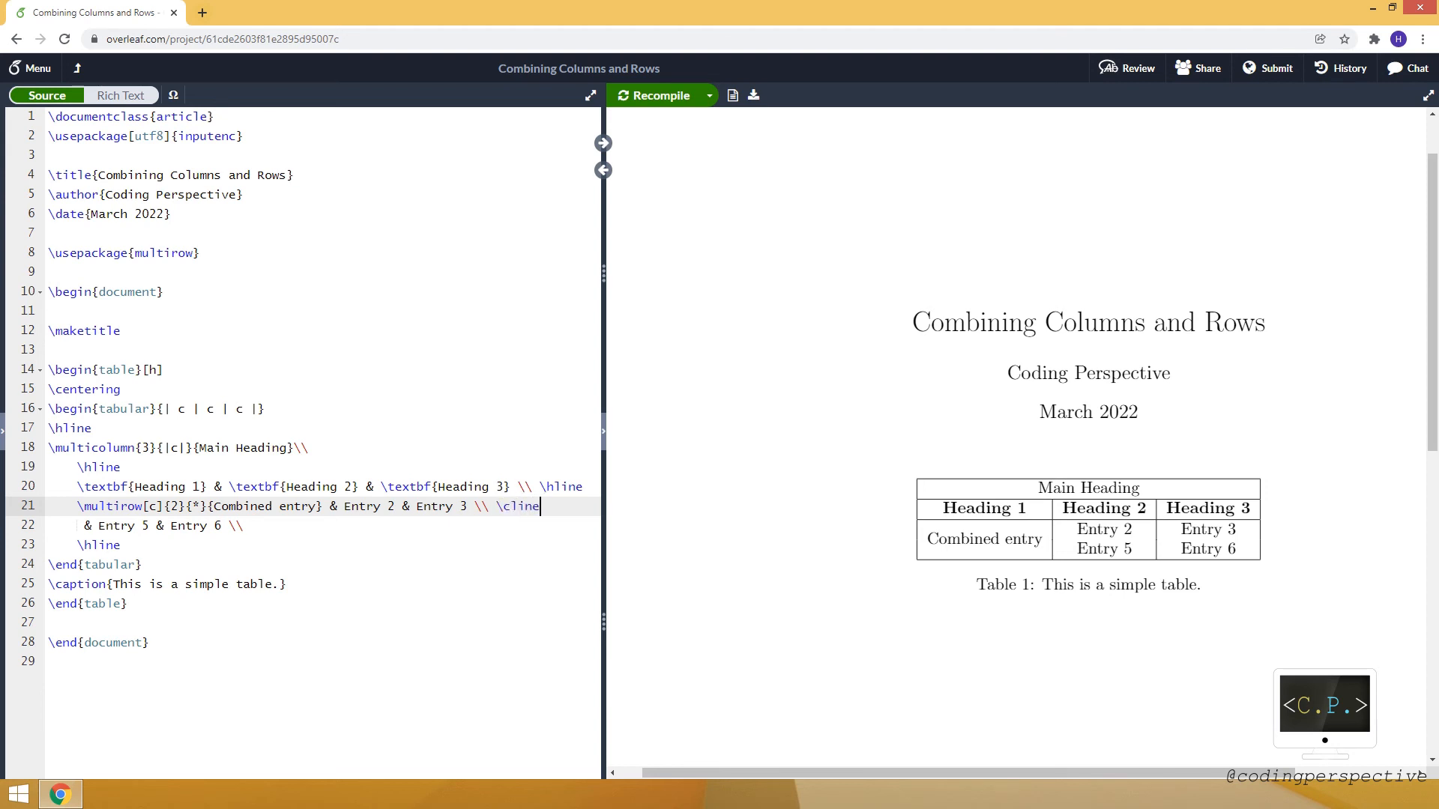
type("{}")
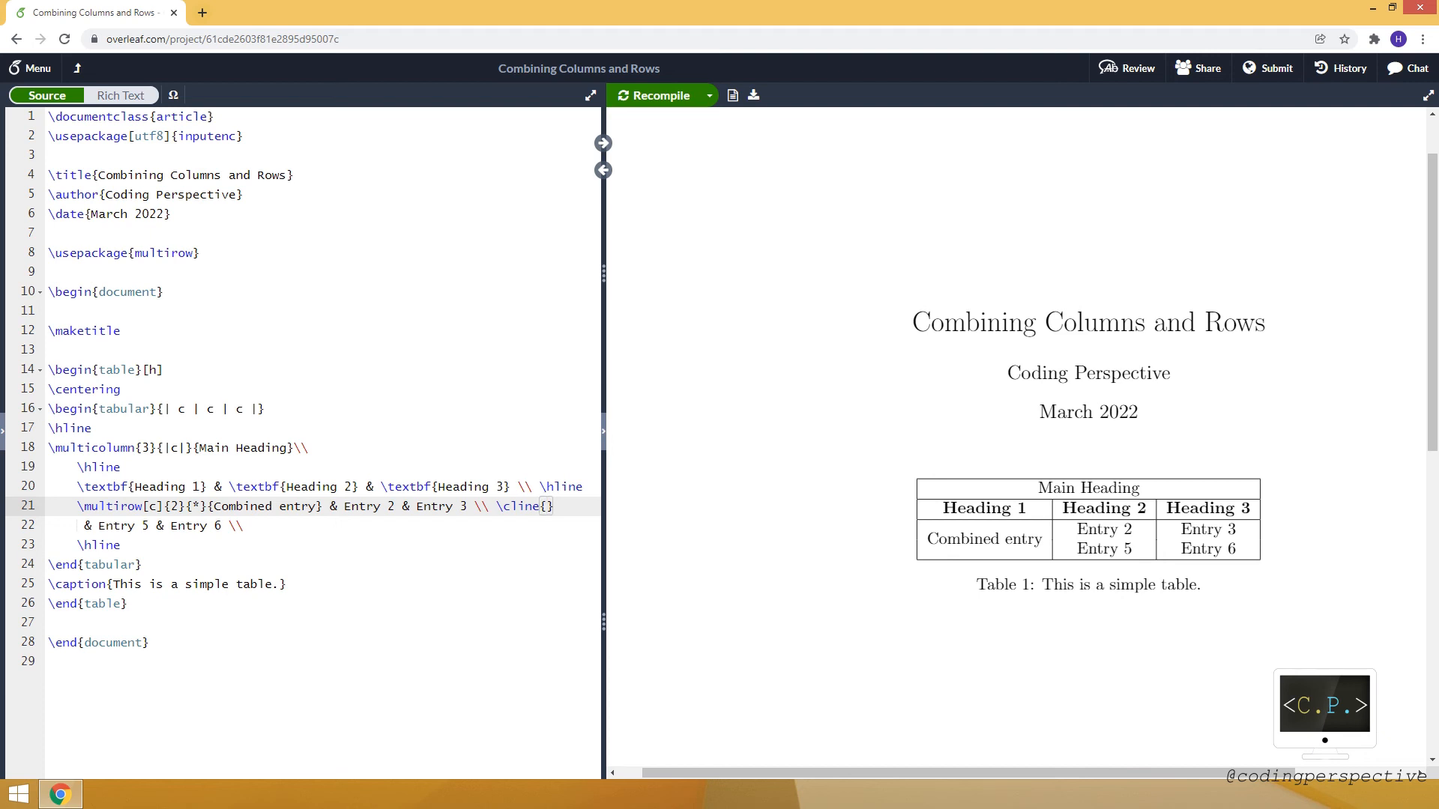
type("2-3")
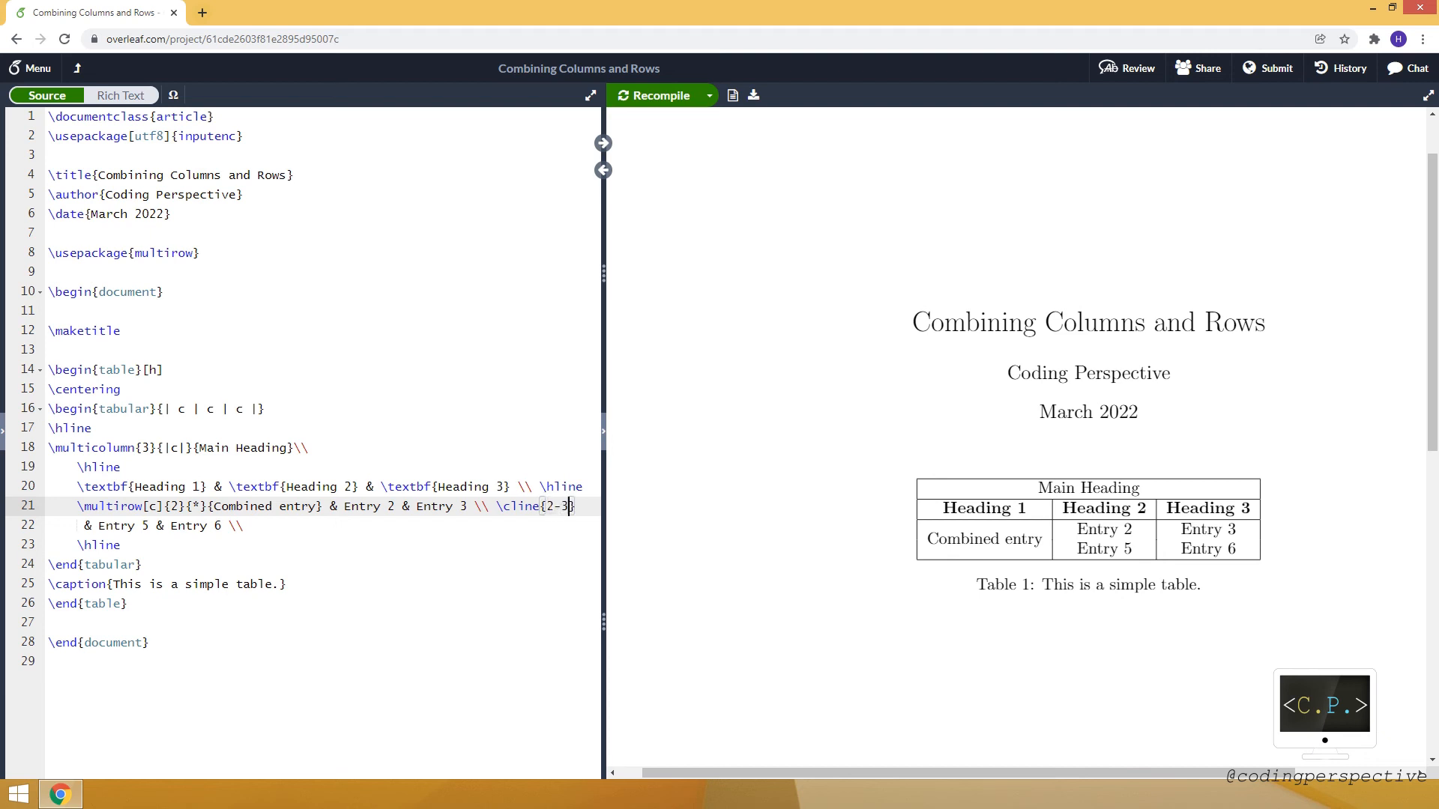
left_click(652, 95)
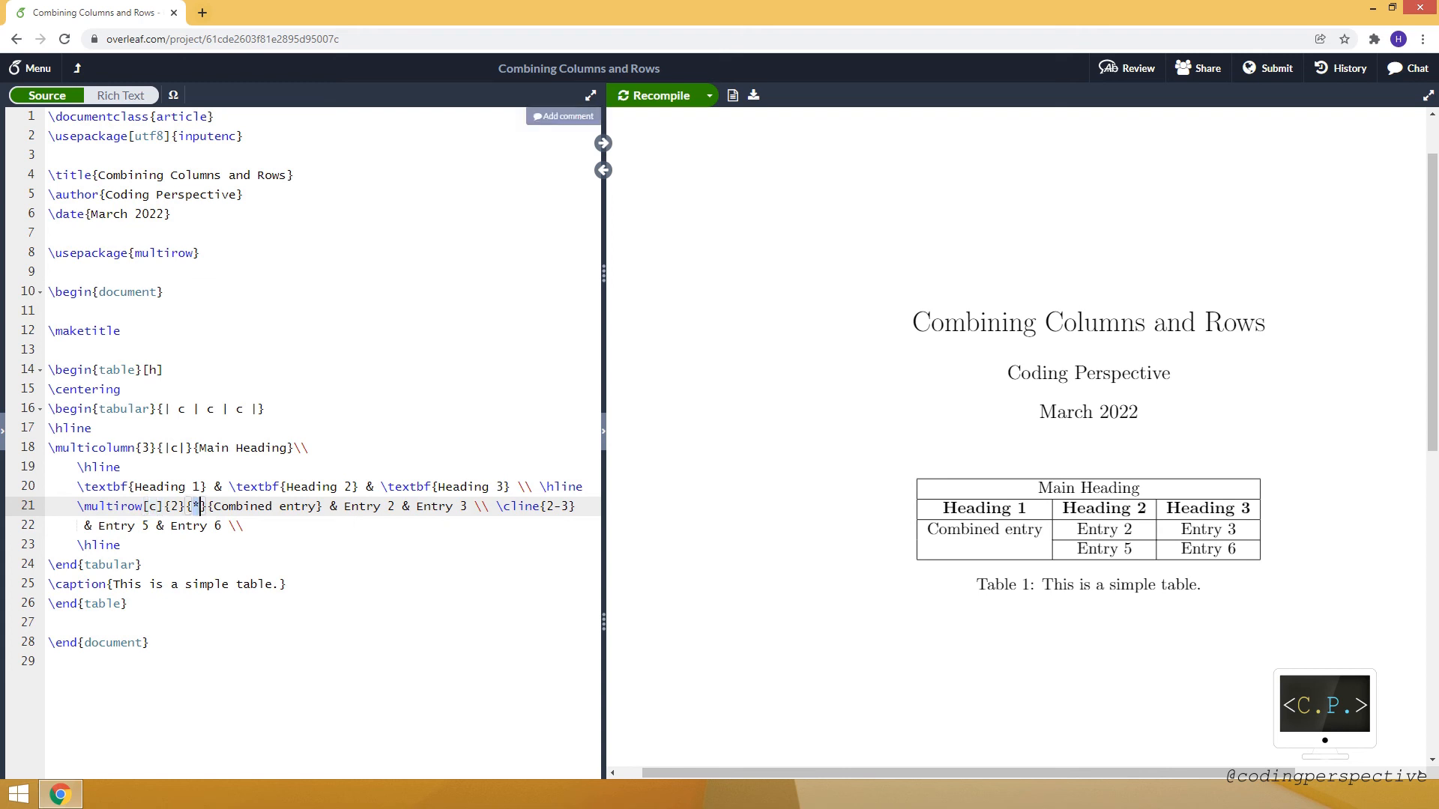
Step: Type 1cm into the Combined entry multirow cell and recompile the preview
type("1cm")
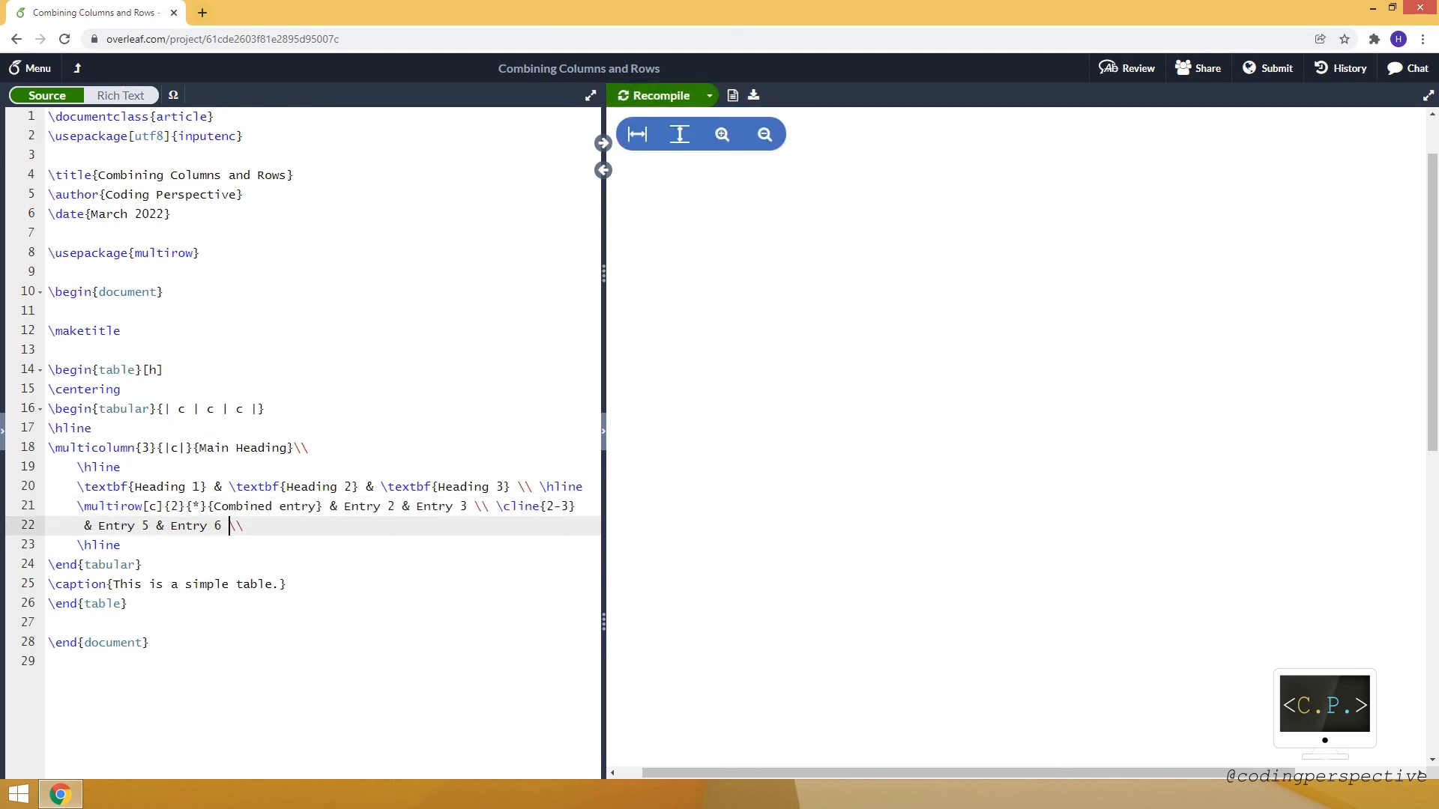
left_click(658, 95)
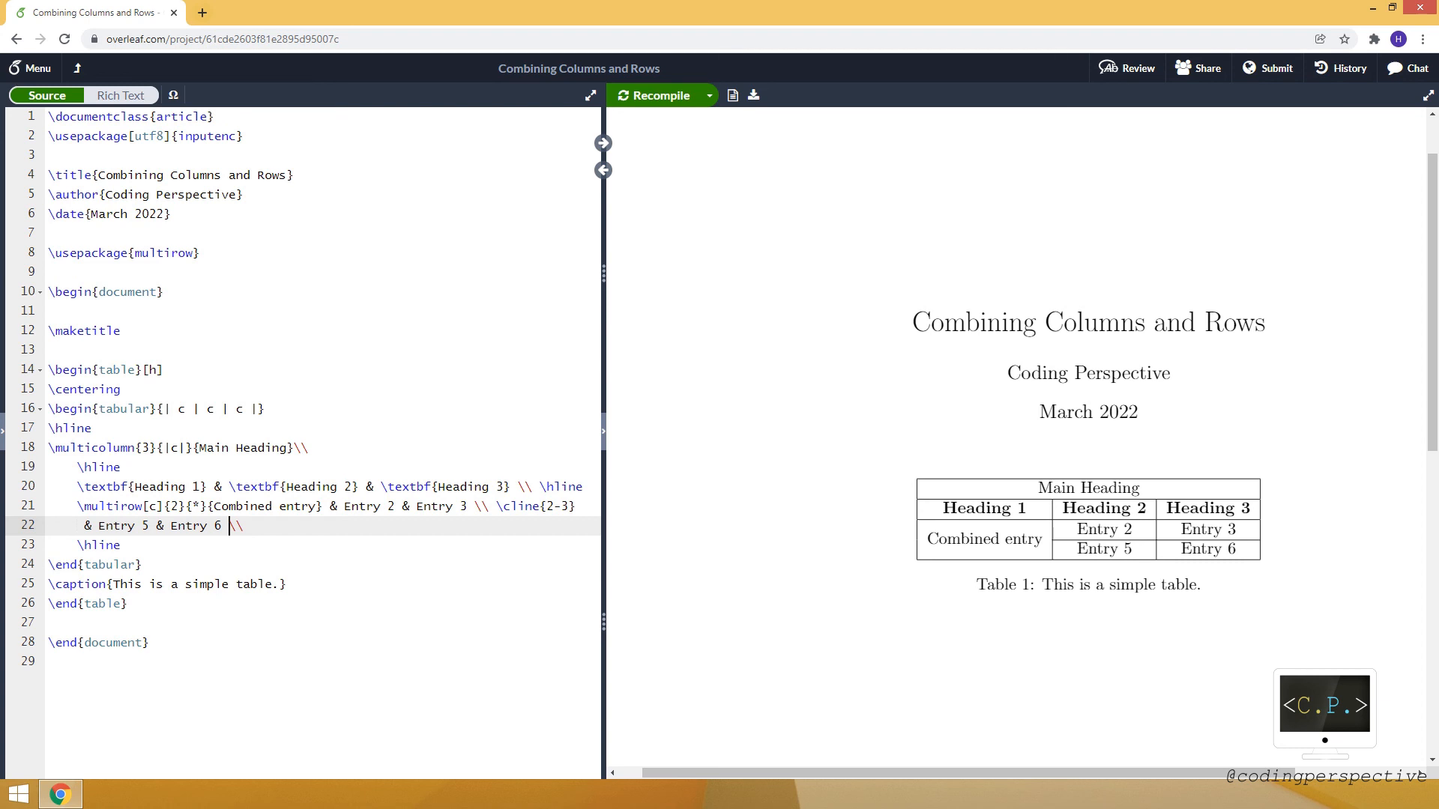